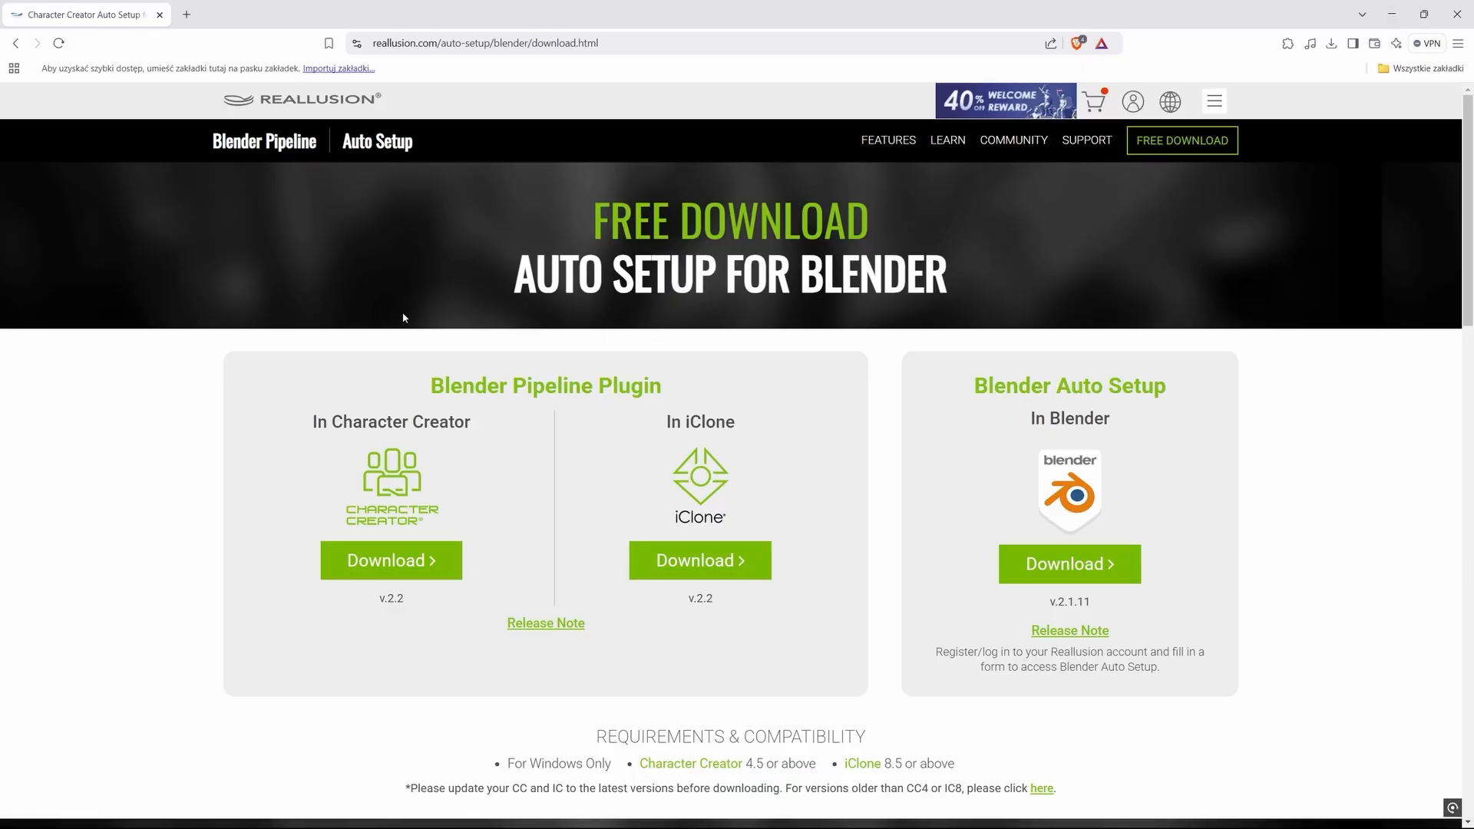
mouse_move(147, 423)
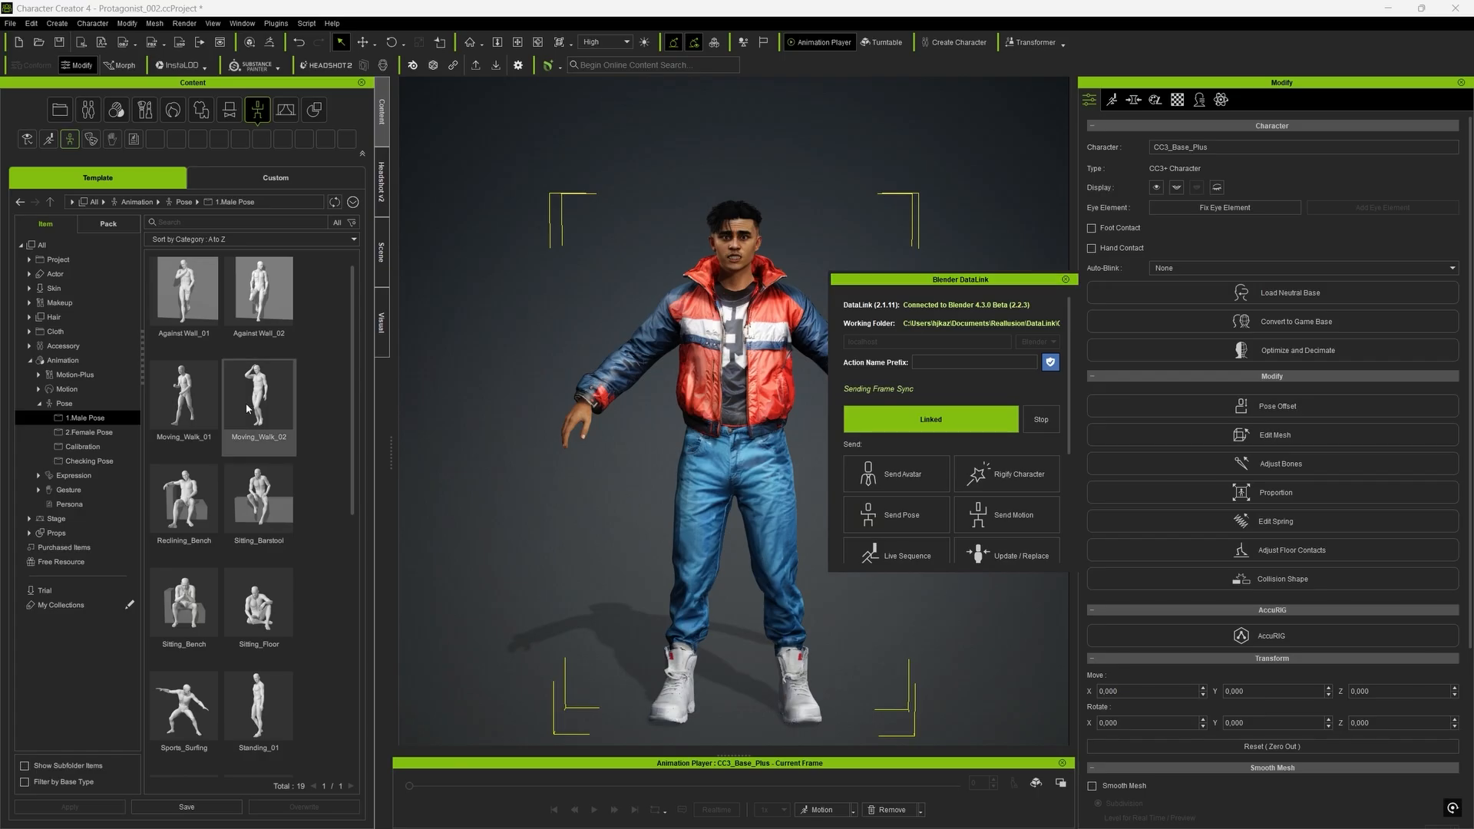
Browse the AccuPose Combat presets and pick a Struck 1 style pose for a villain.
double_click(258, 395)
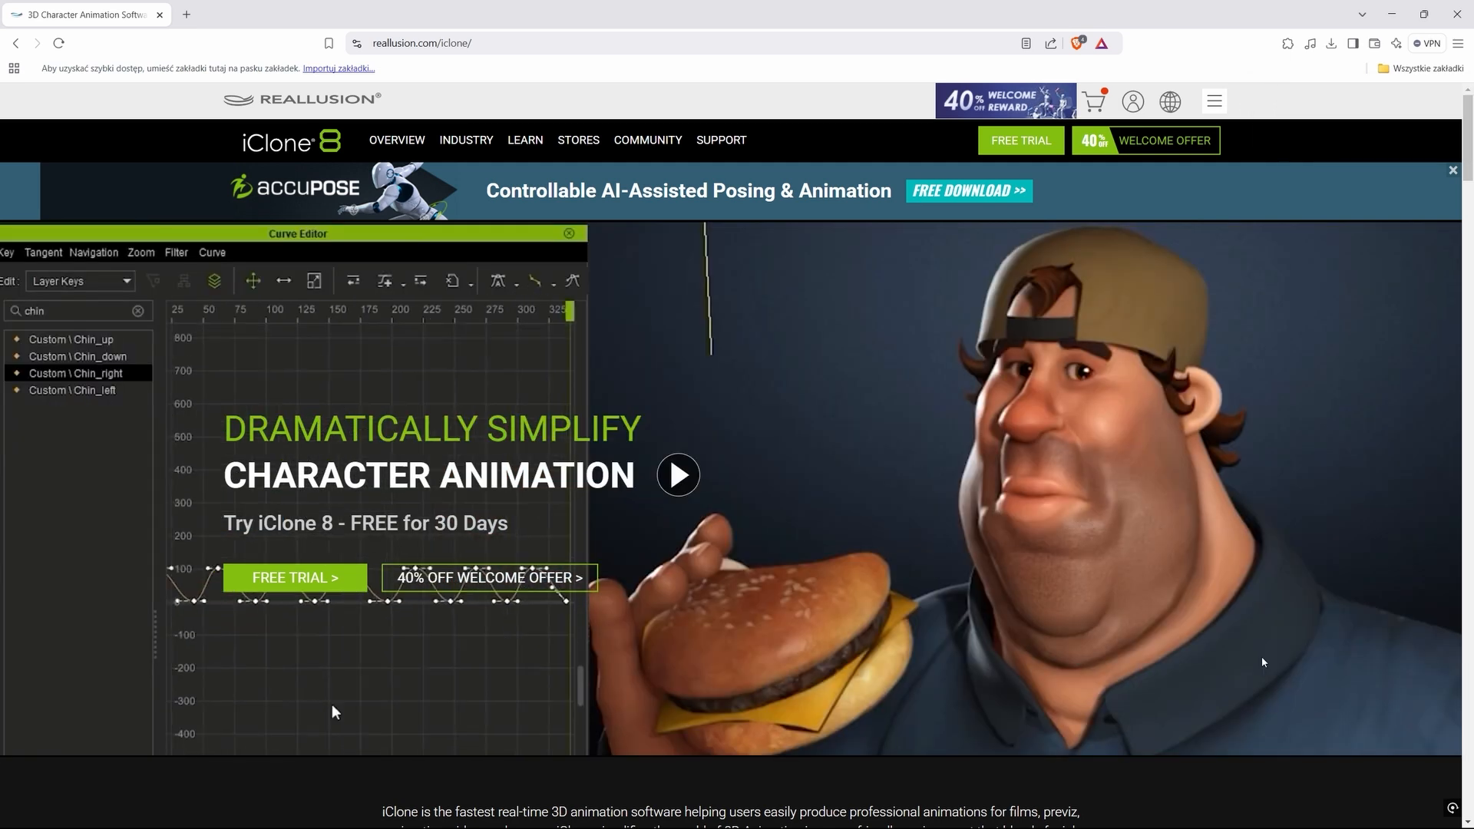
click(568, 233)
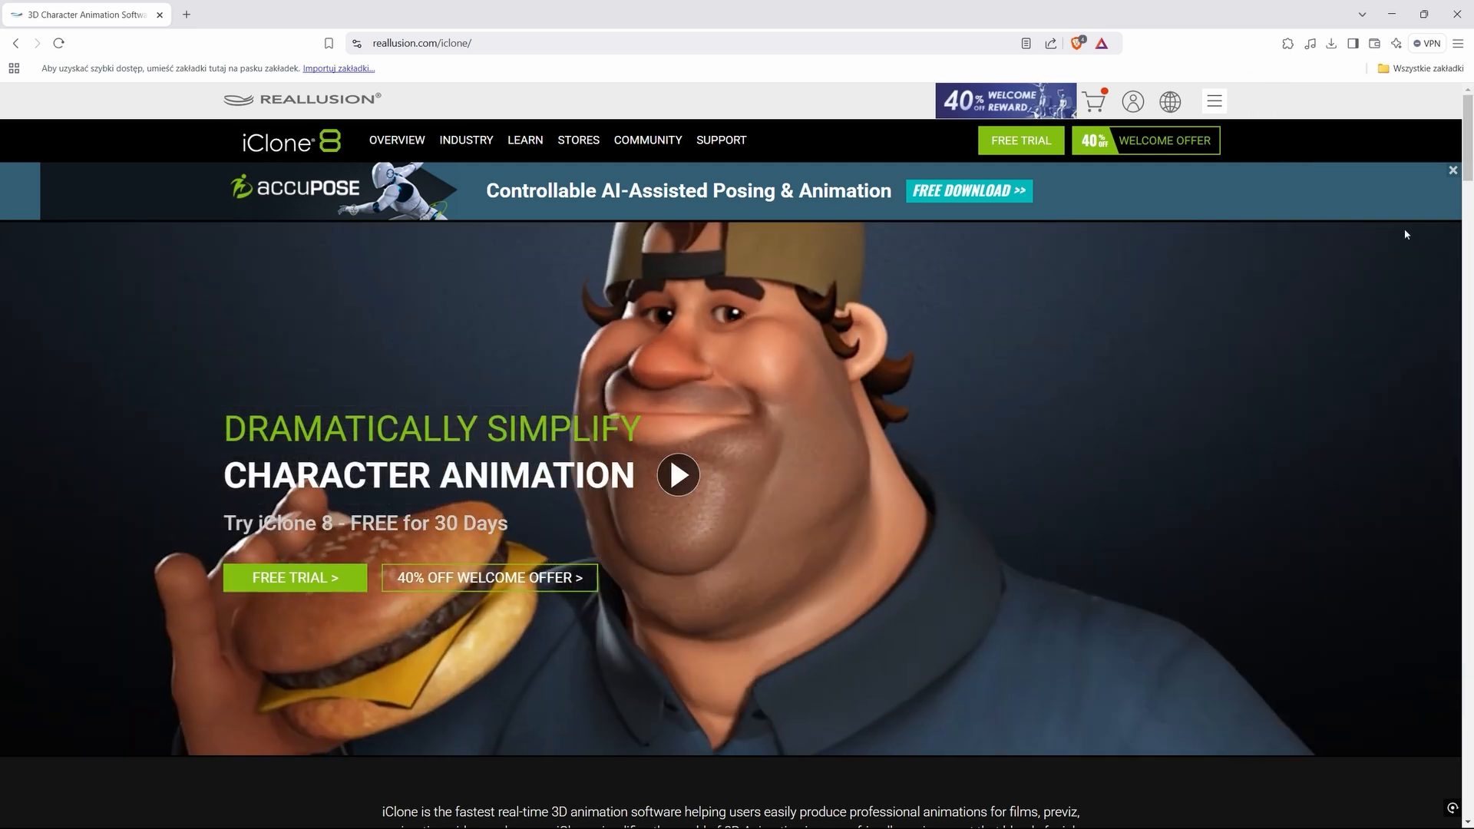
scroll(down, 3)
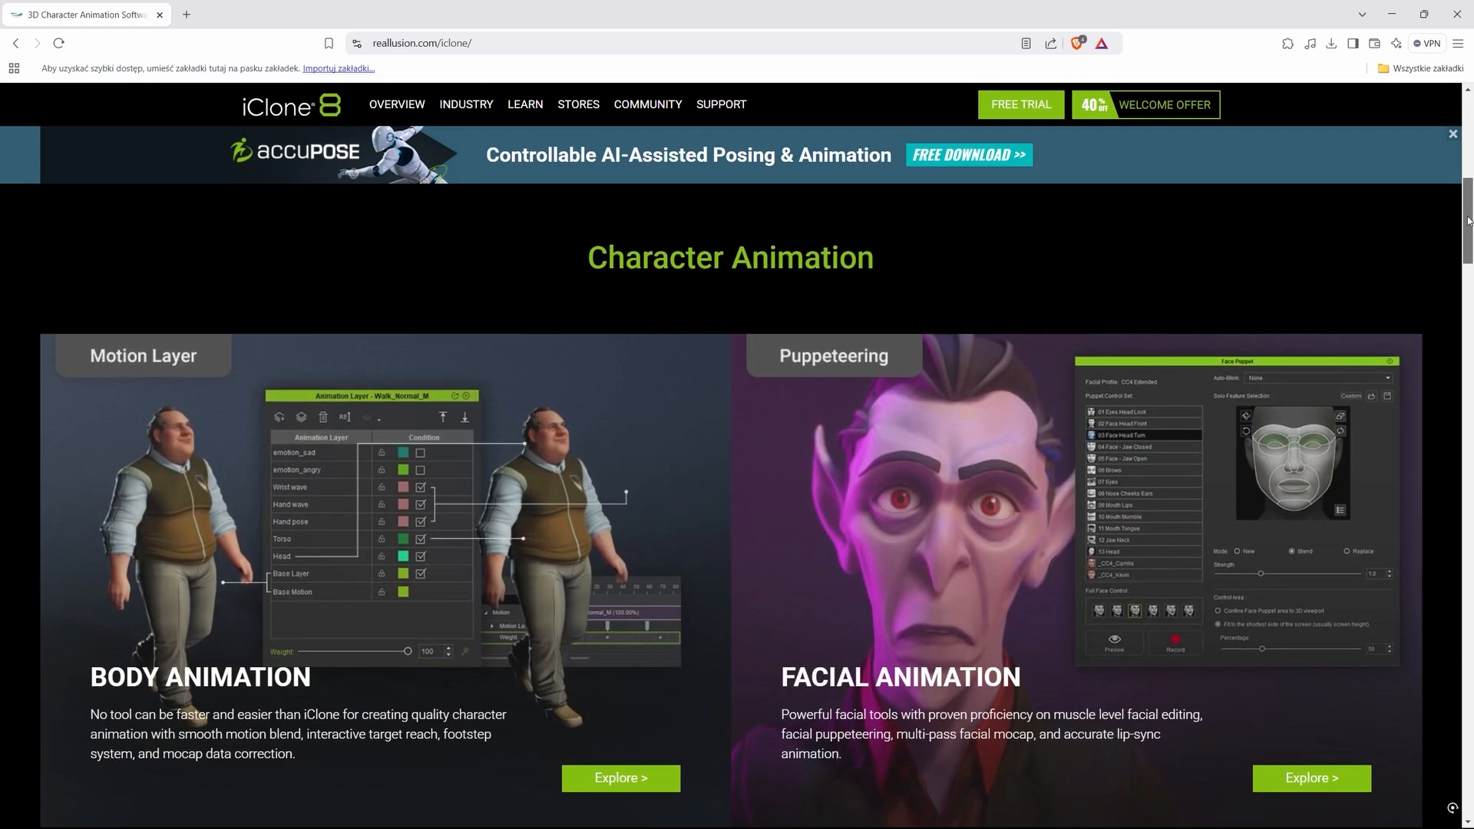
scroll(down, 3)
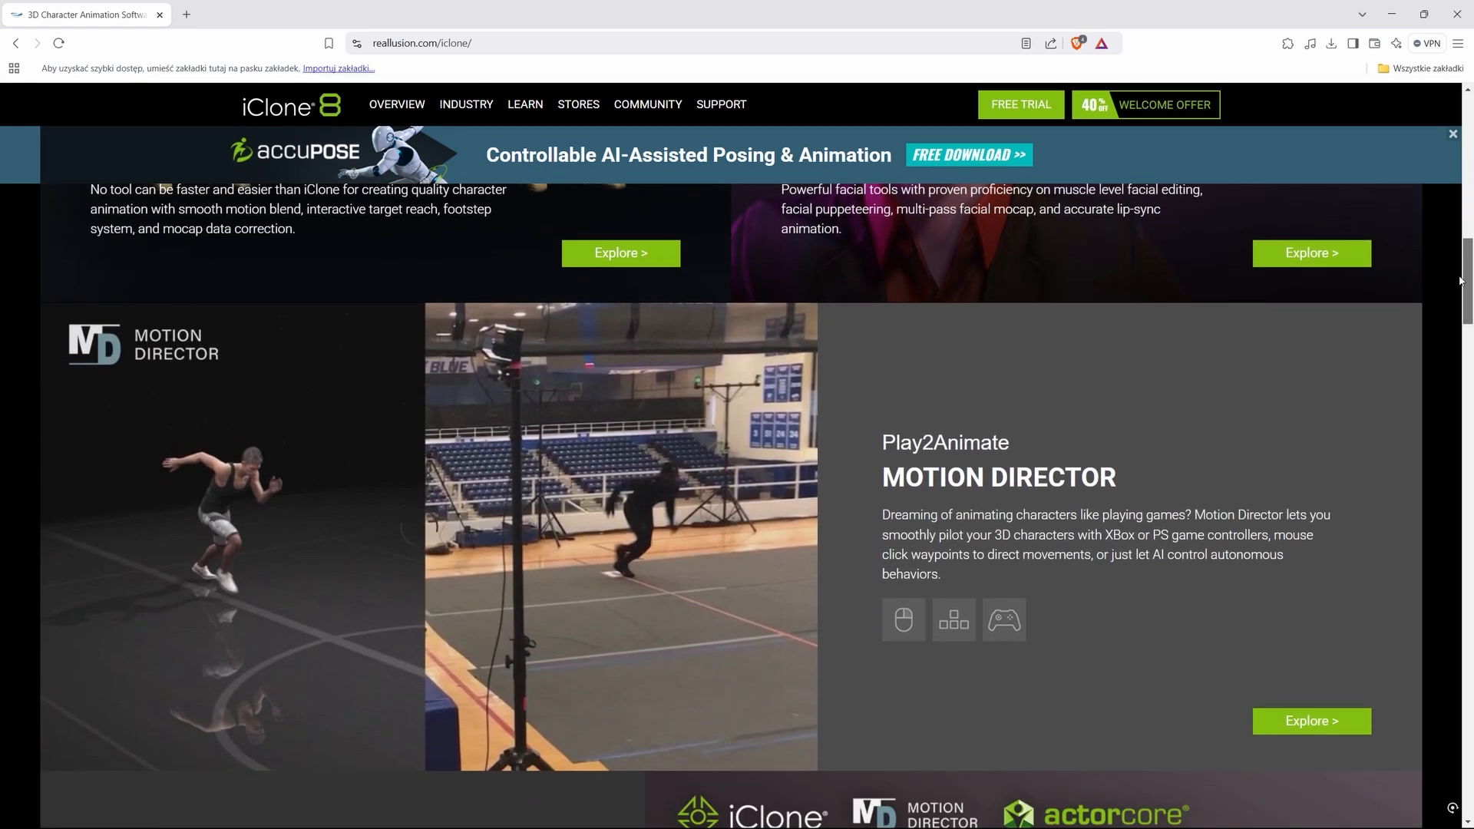
scroll(down, 3)
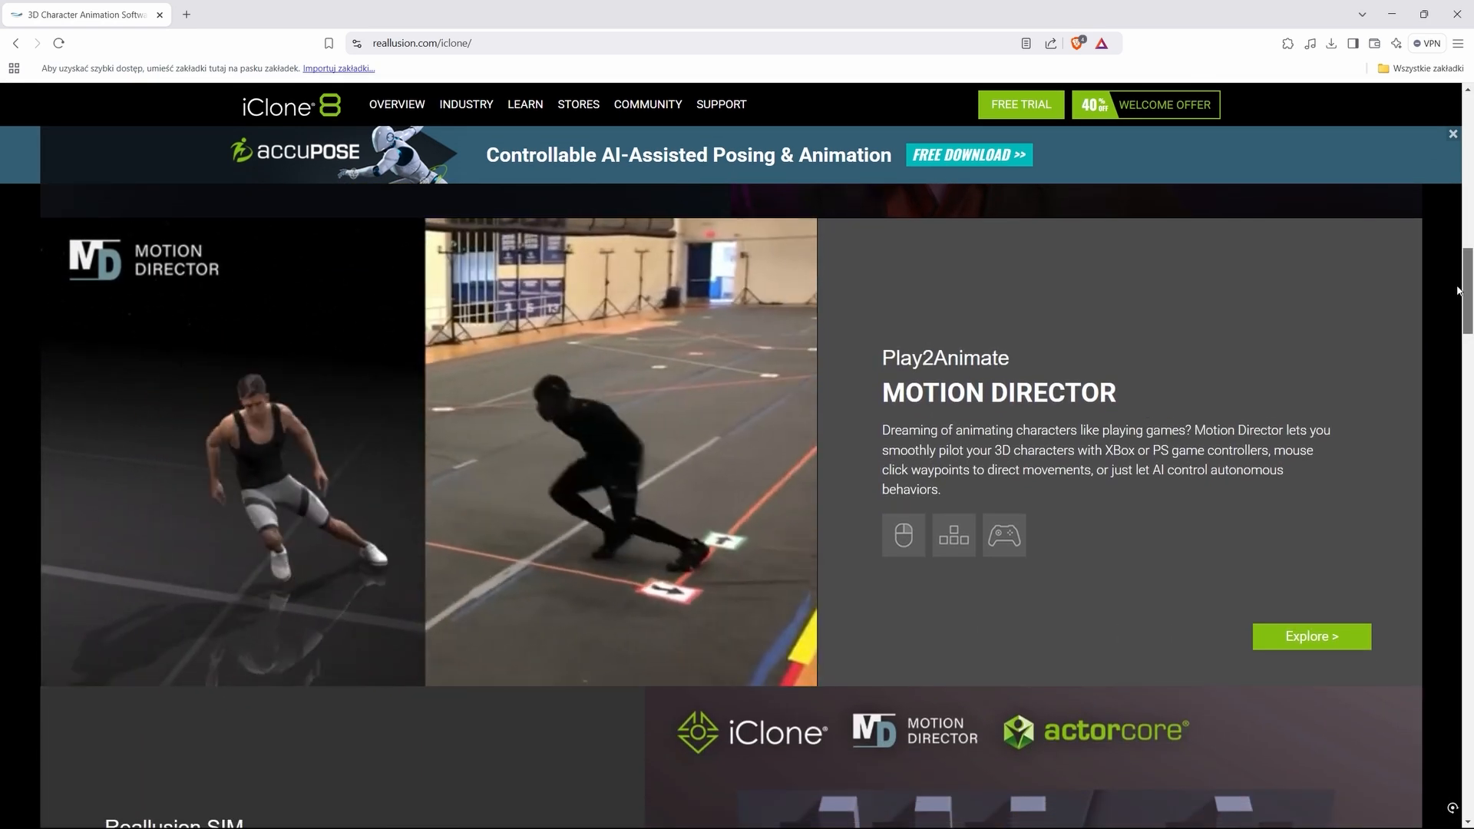
scroll(down, 3)
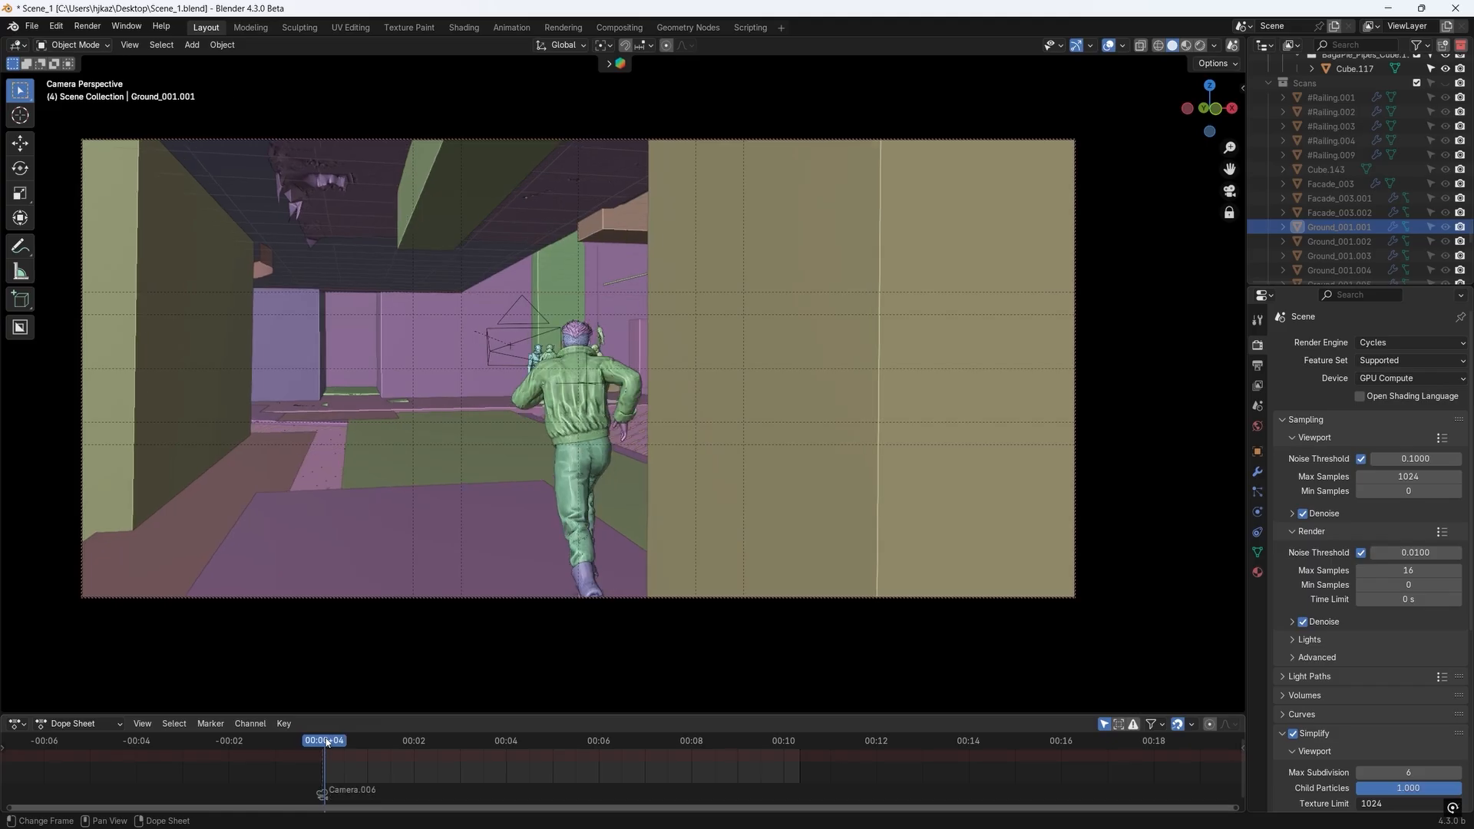
Apply combat stances to the villains and give the protagonist a Panic Long Run motion clip.
click(347, 740)
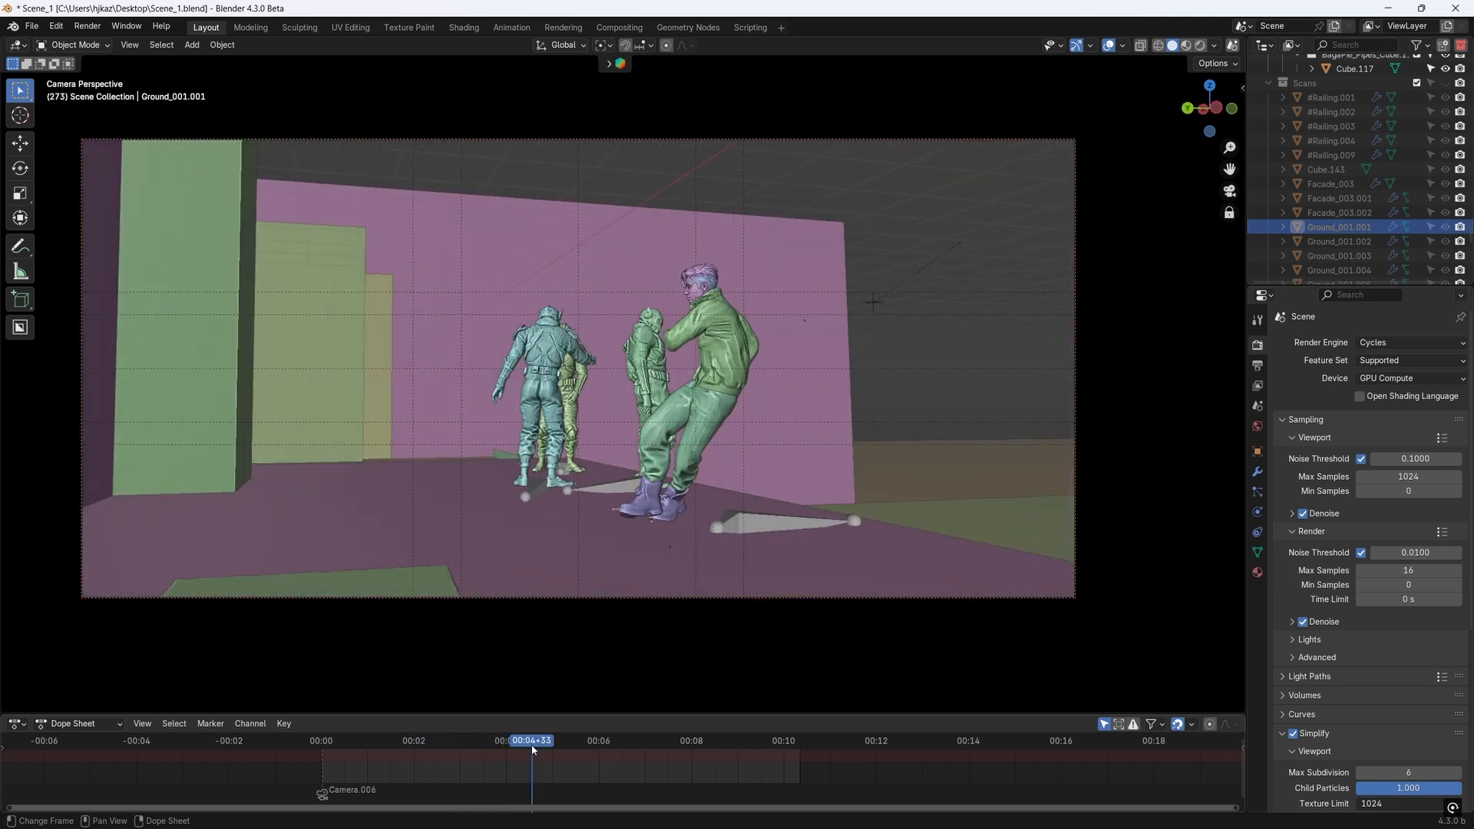
click(548, 741)
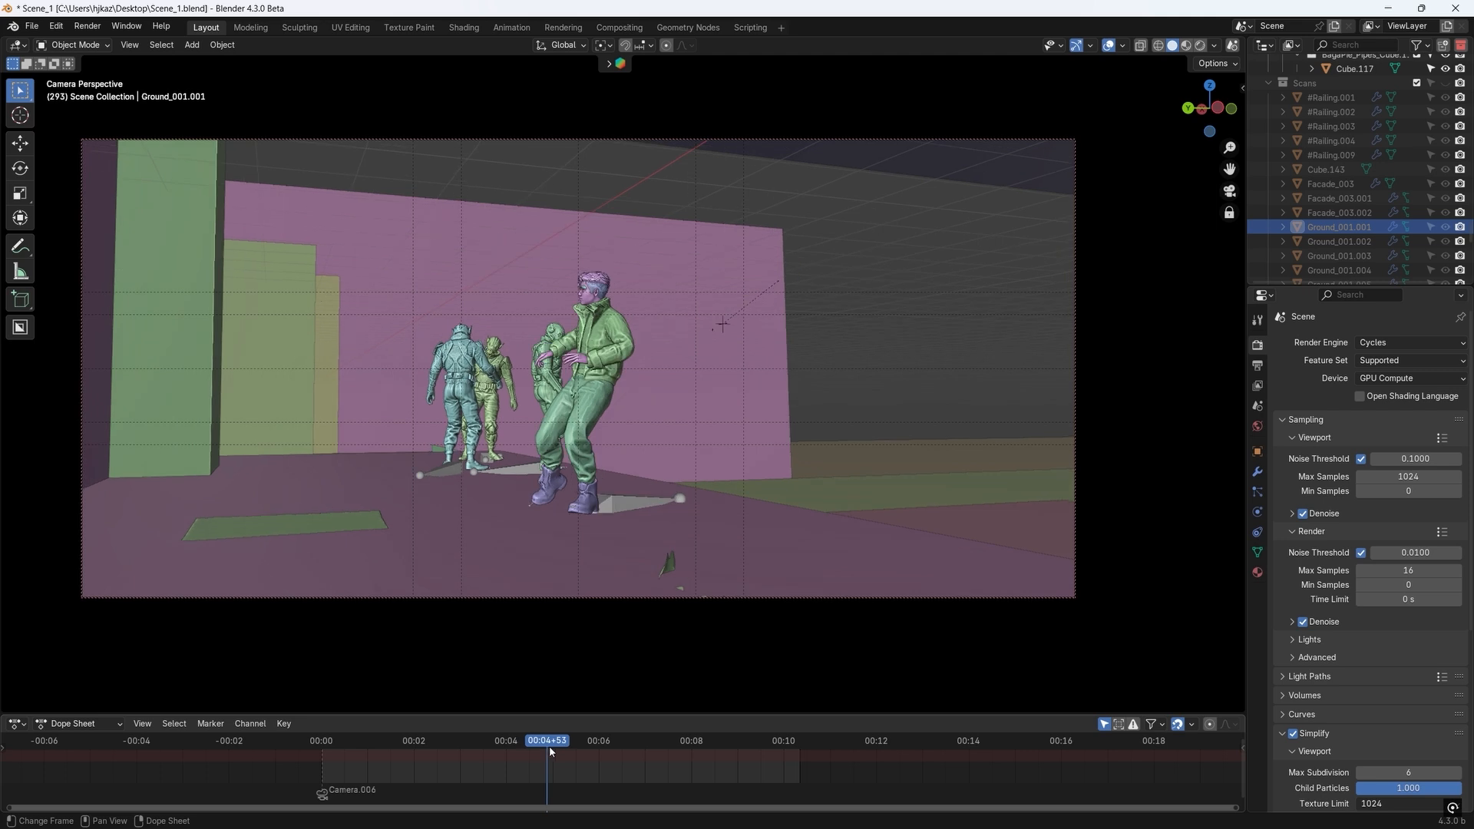
click(577, 740)
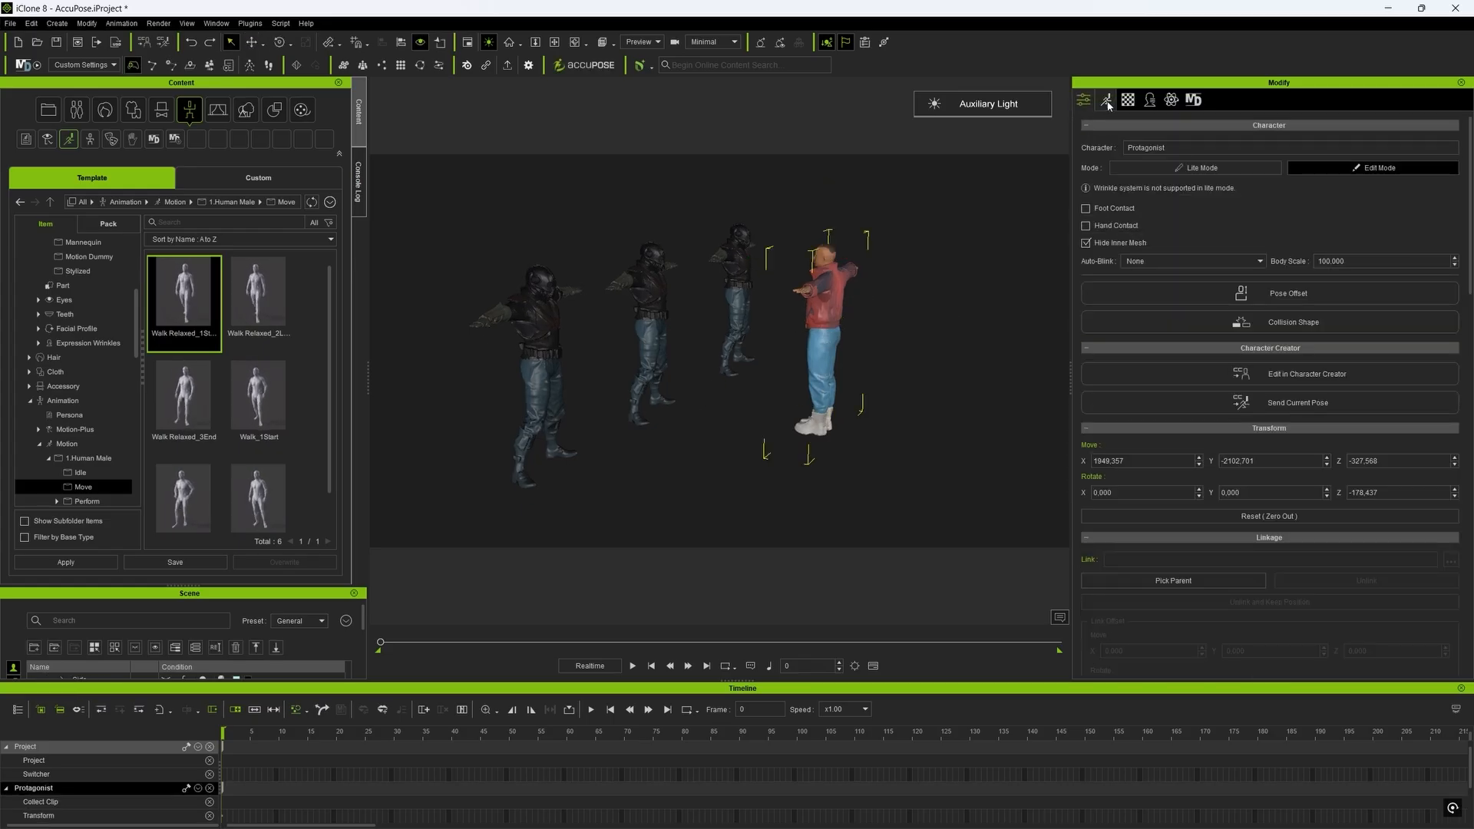
click(1107, 100)
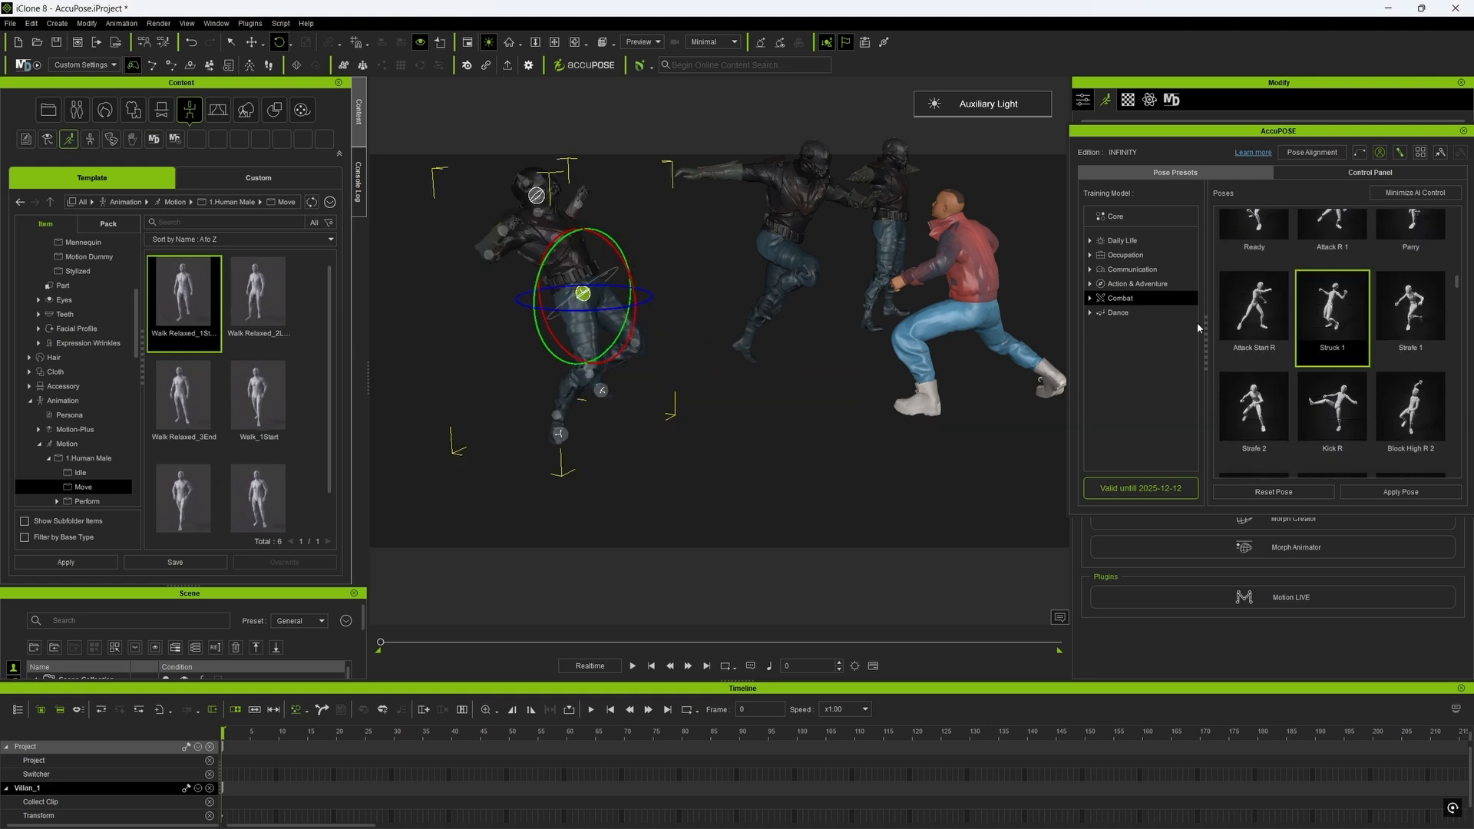
click(1252, 273)
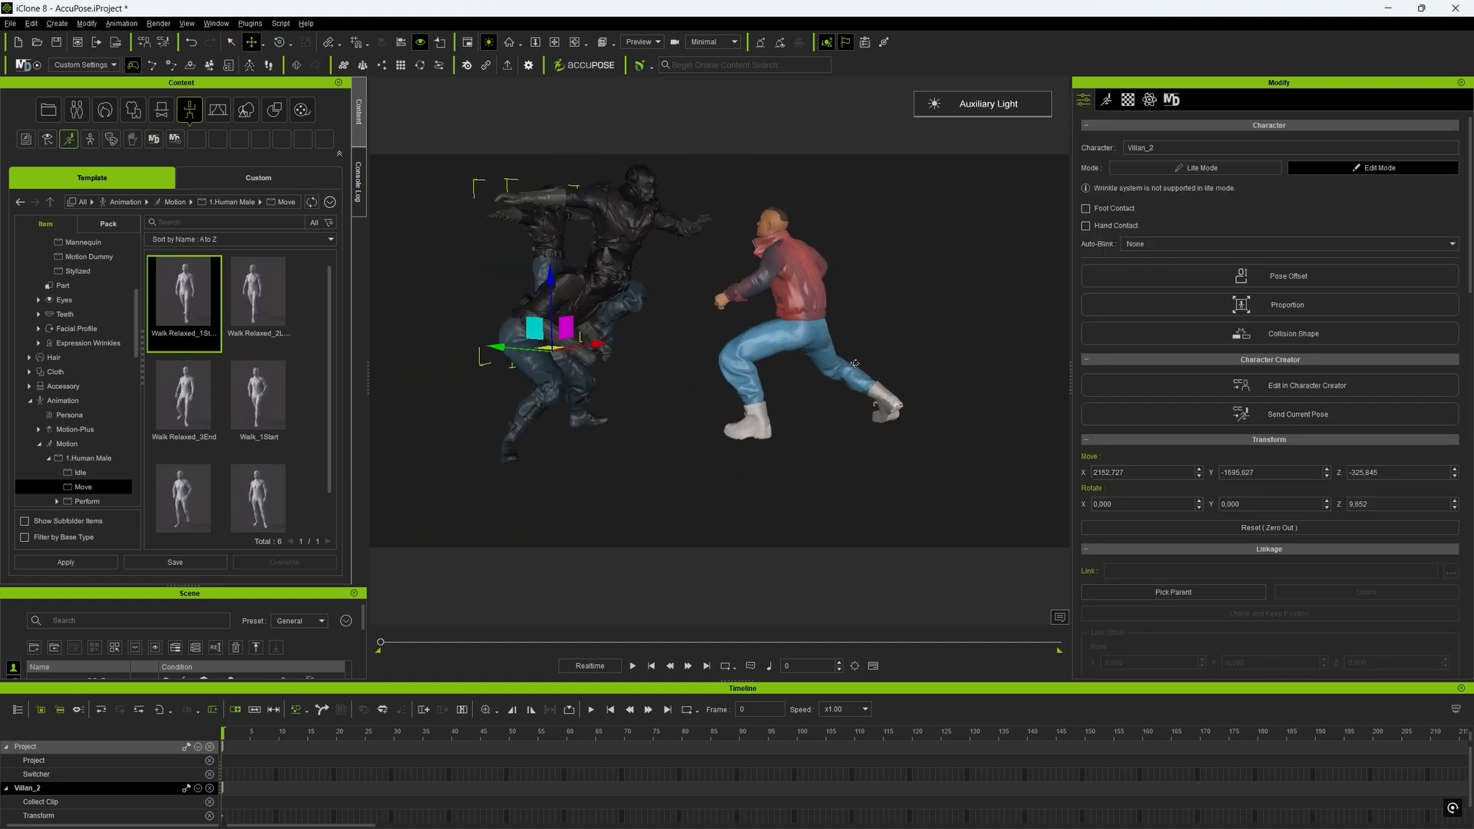
click(587, 64)
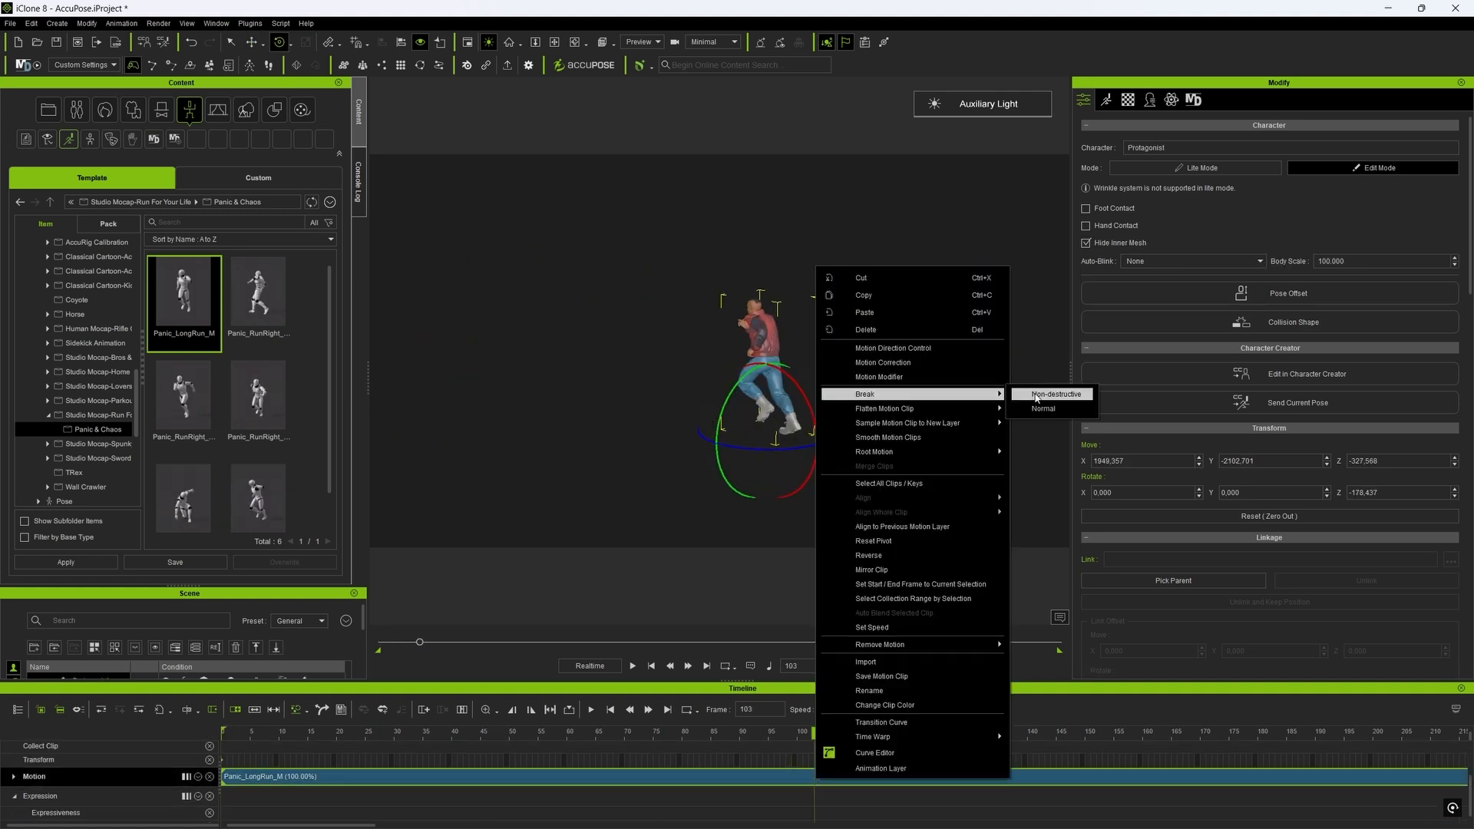
Add Panic_RunRight_M01 after the Panic_LongRun clips on the Protagonist's motion track.
click(891, 348)
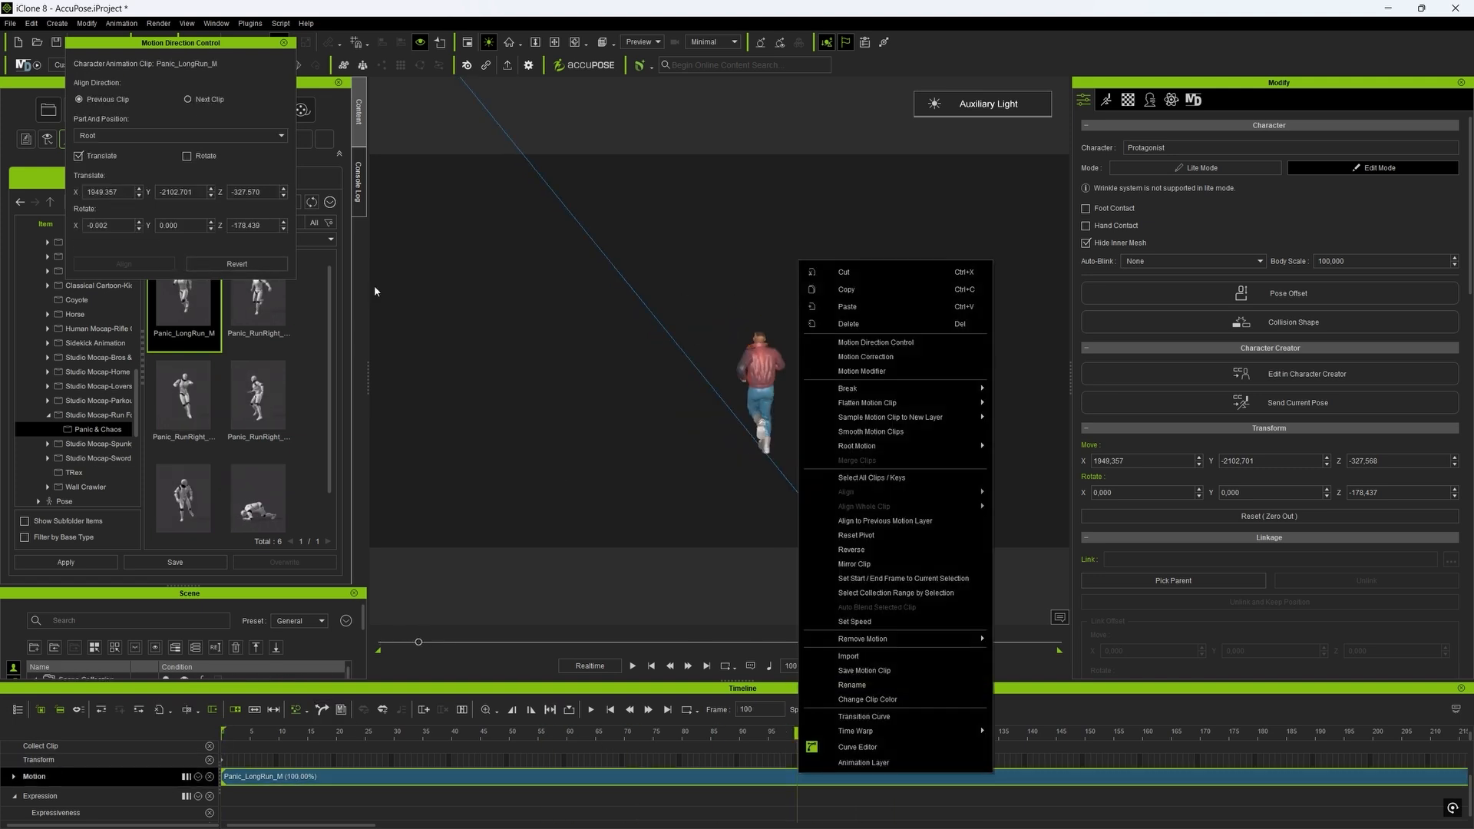
click(850, 549)
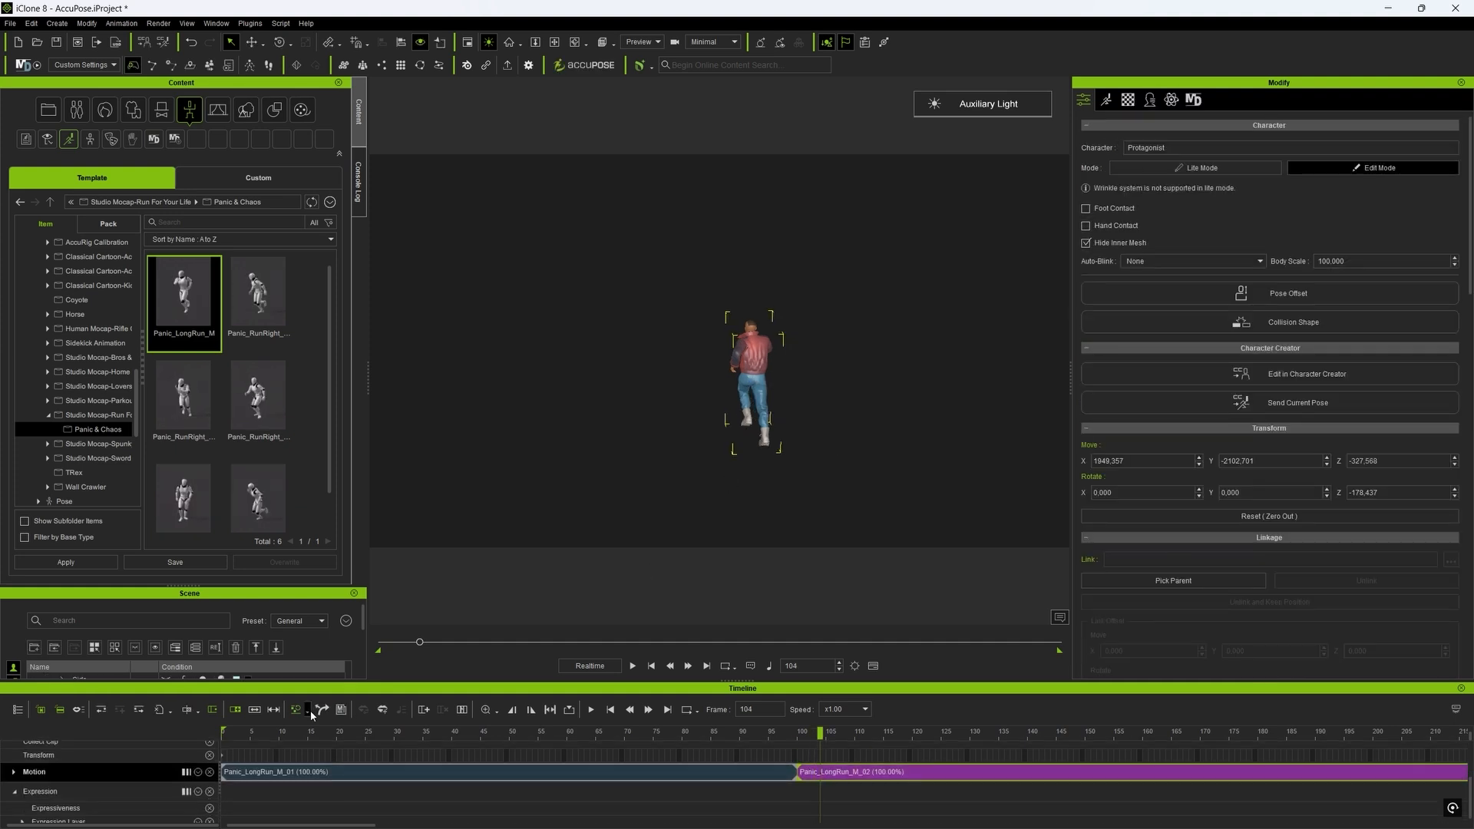
click(309, 709)
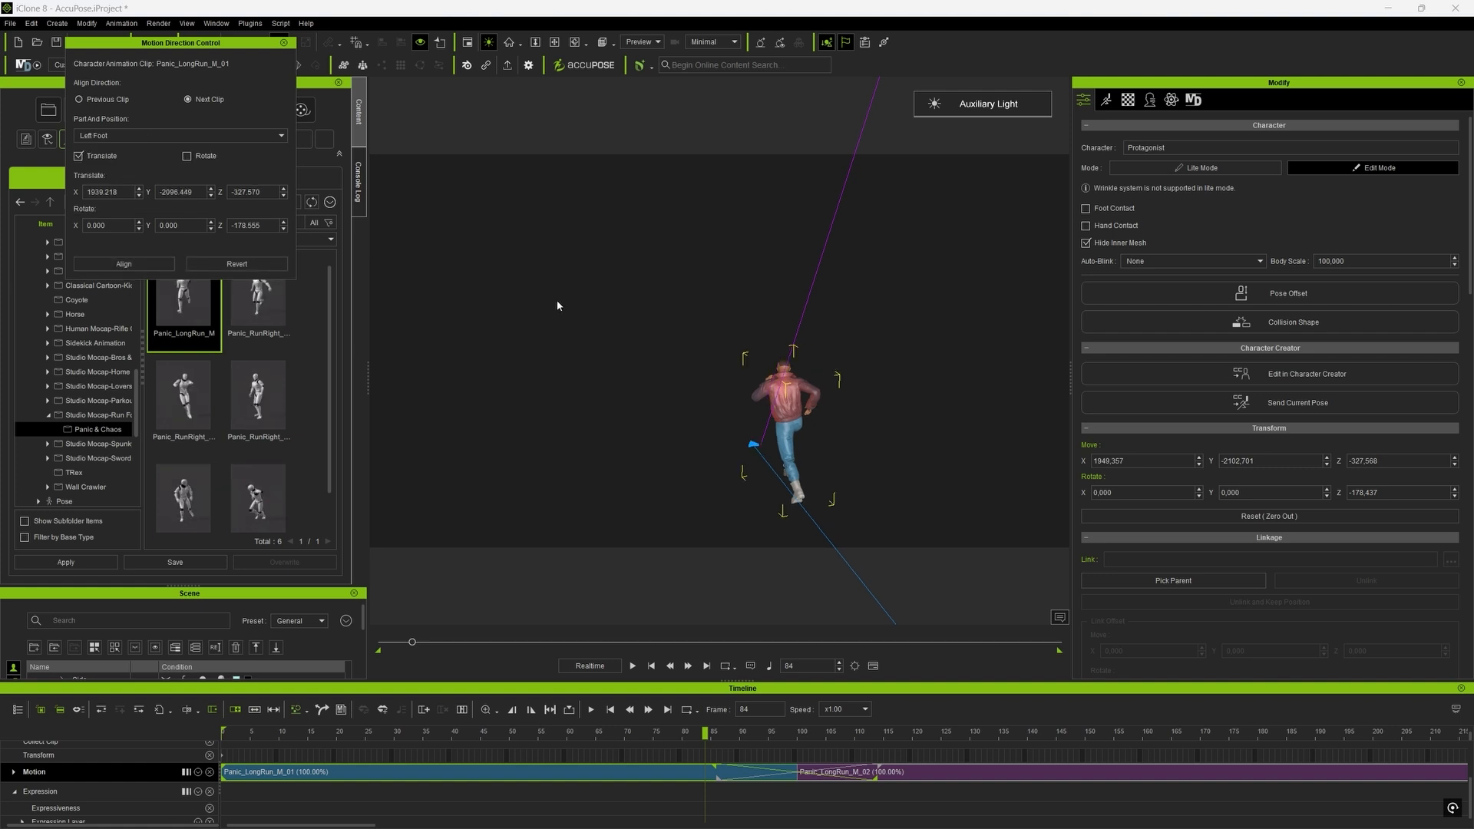
Align the new clip to the Previous Clip in Motion Direction Control using the left foot.
click(632, 666)
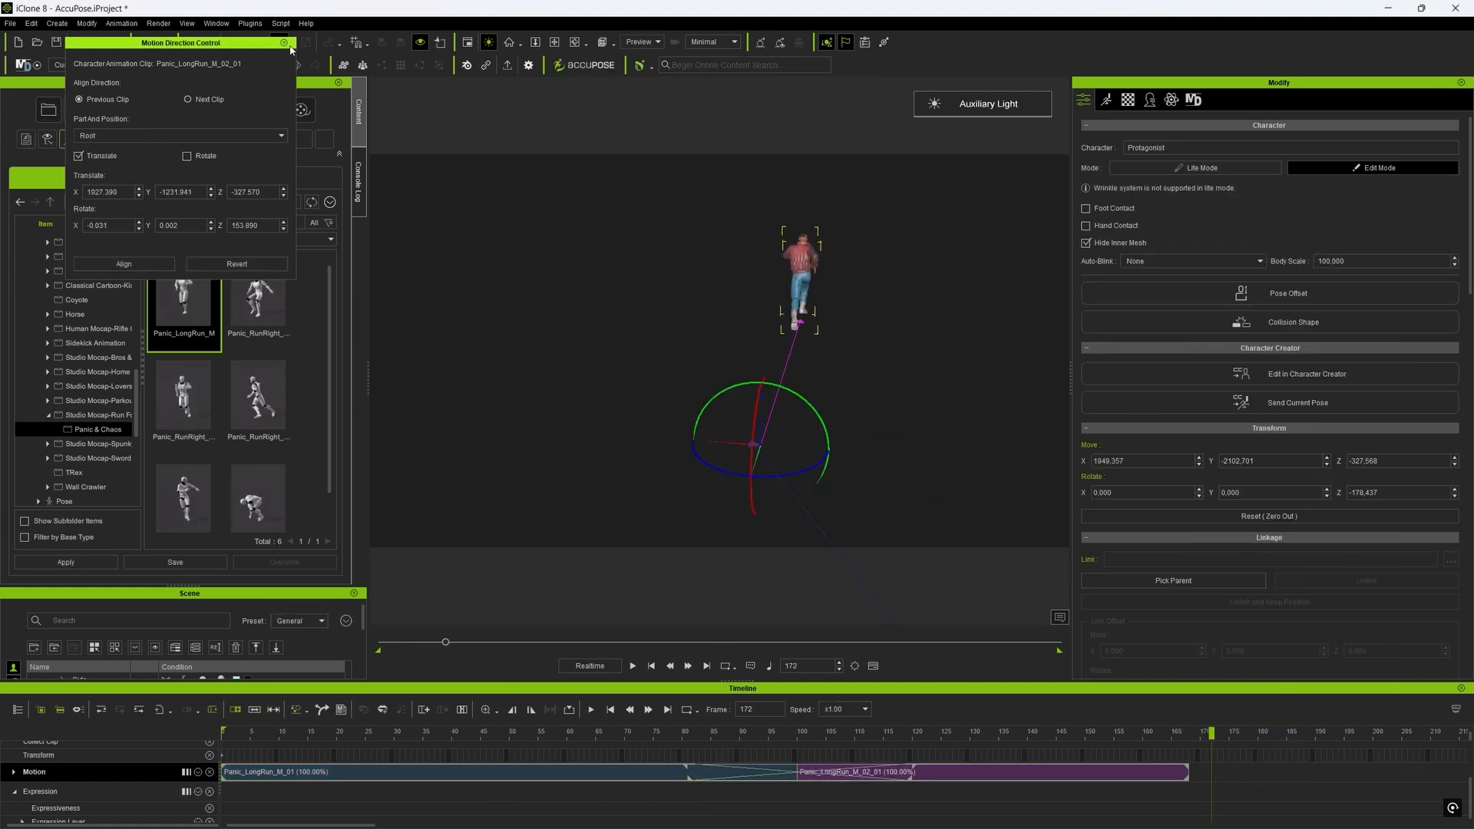
click(284, 43)
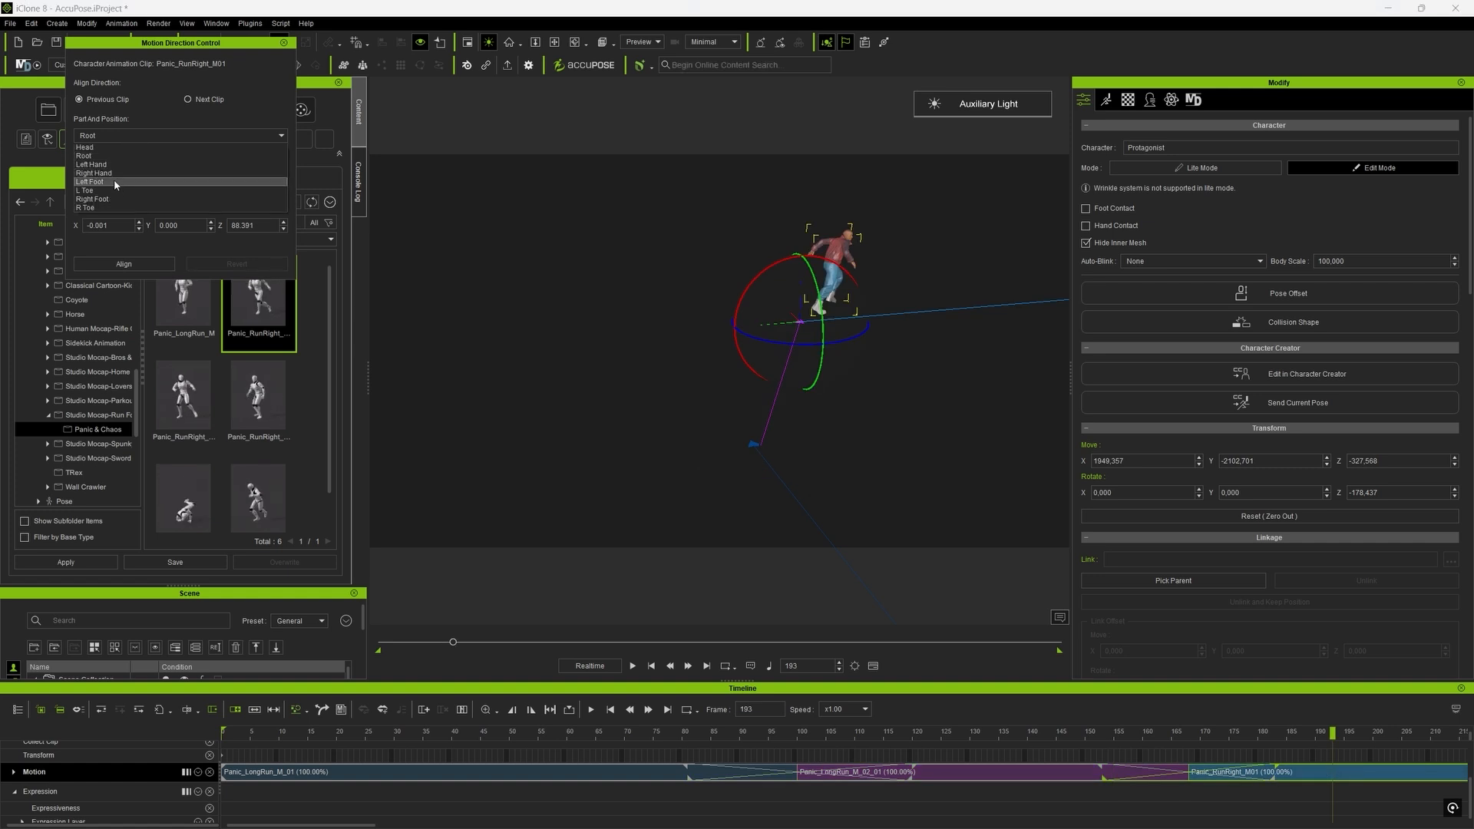
click(91, 181)
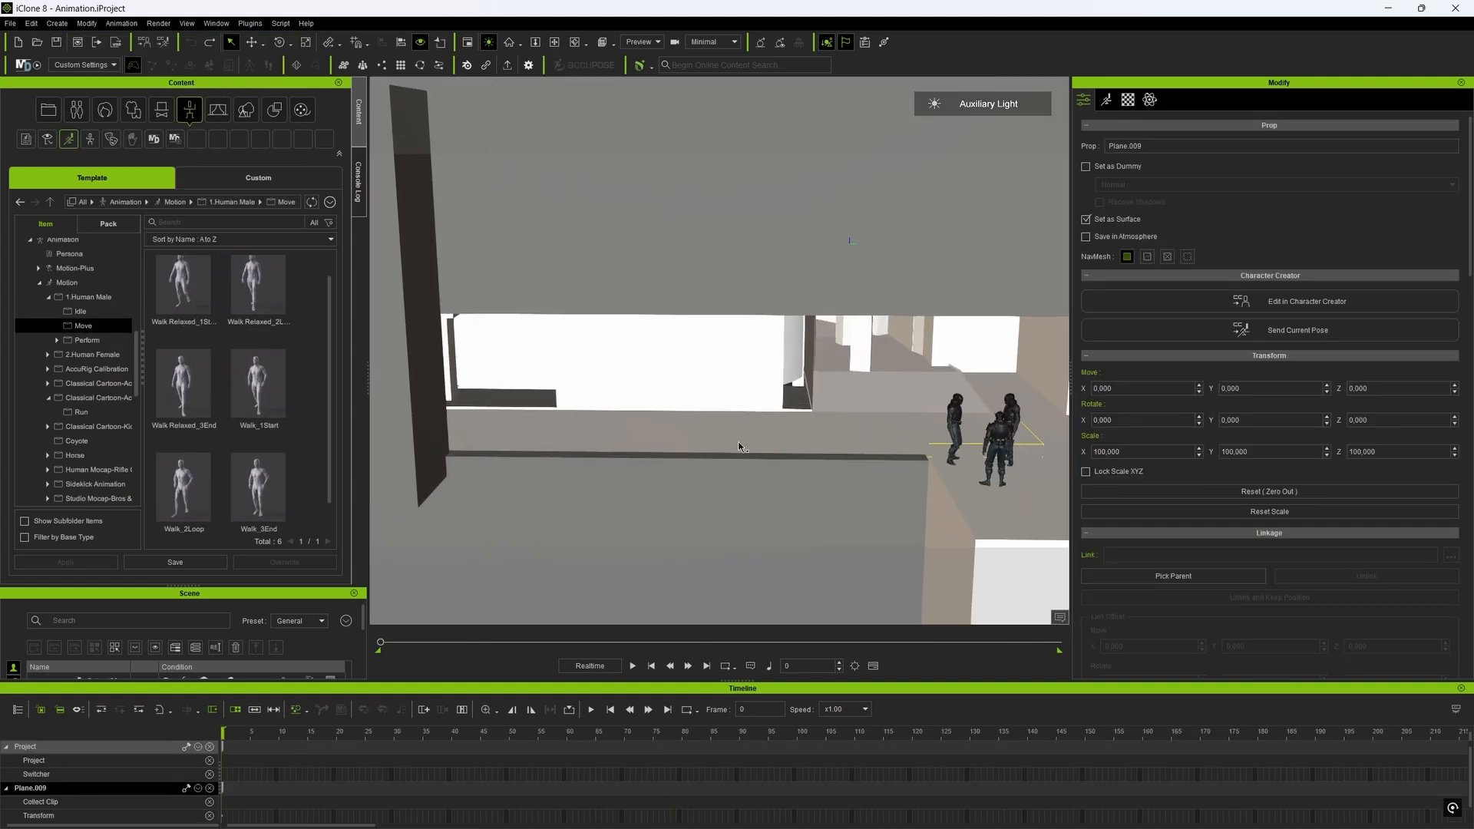
Generate a blue NavMesh covering the street via Create > Generate NavMesh.
click(56, 22)
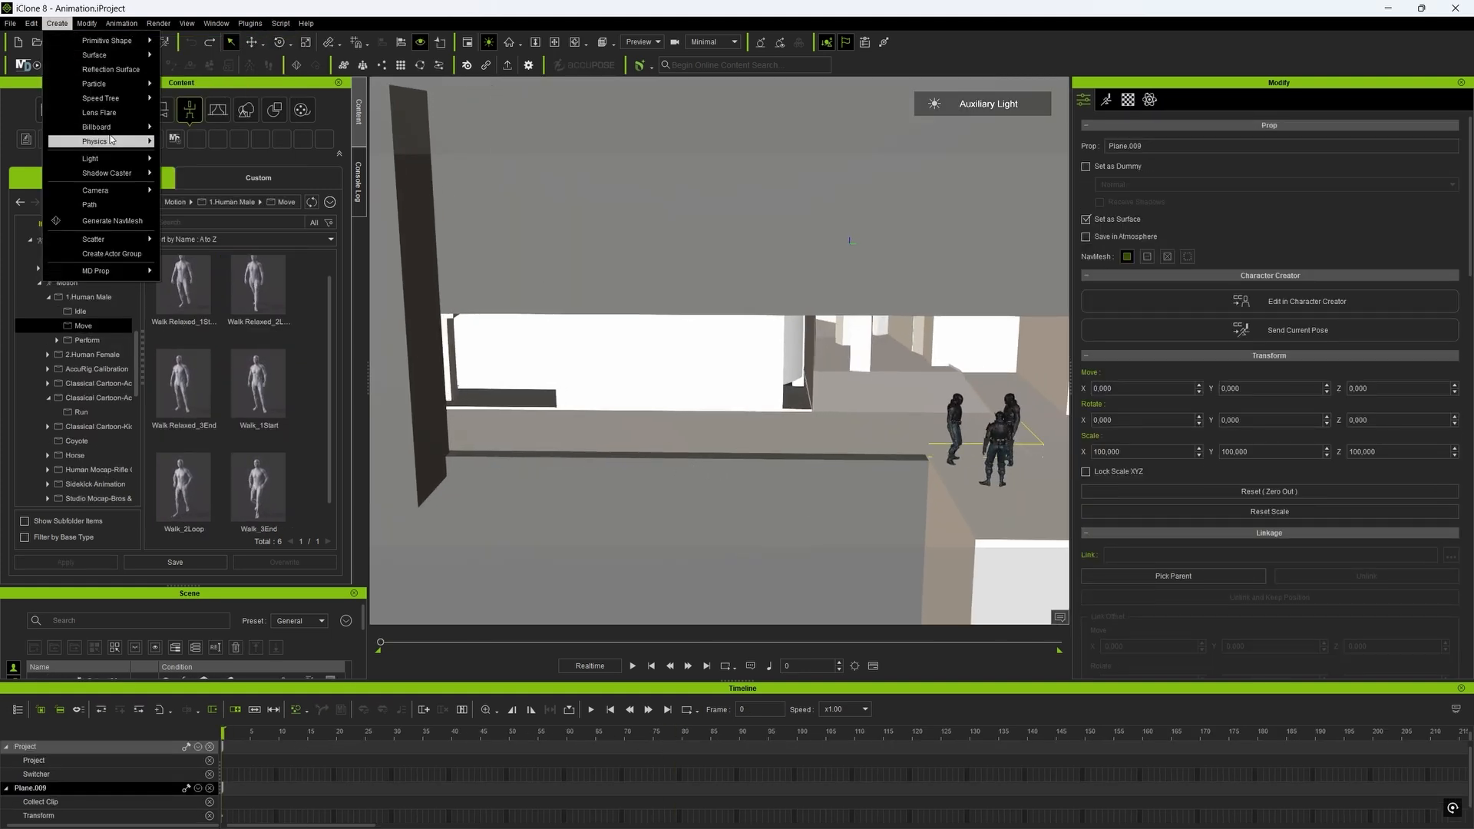
click(112, 221)
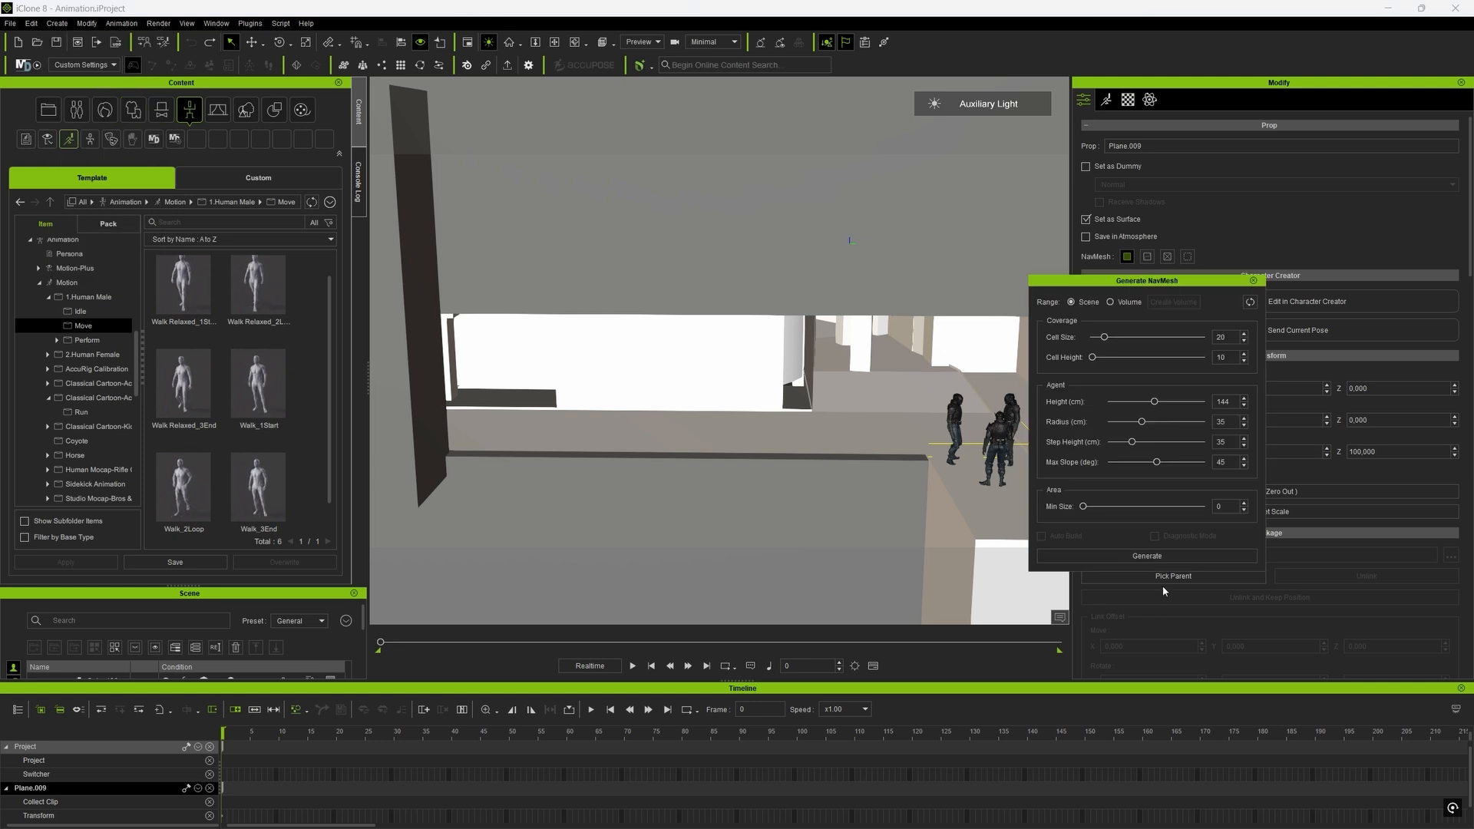
click(1146, 556)
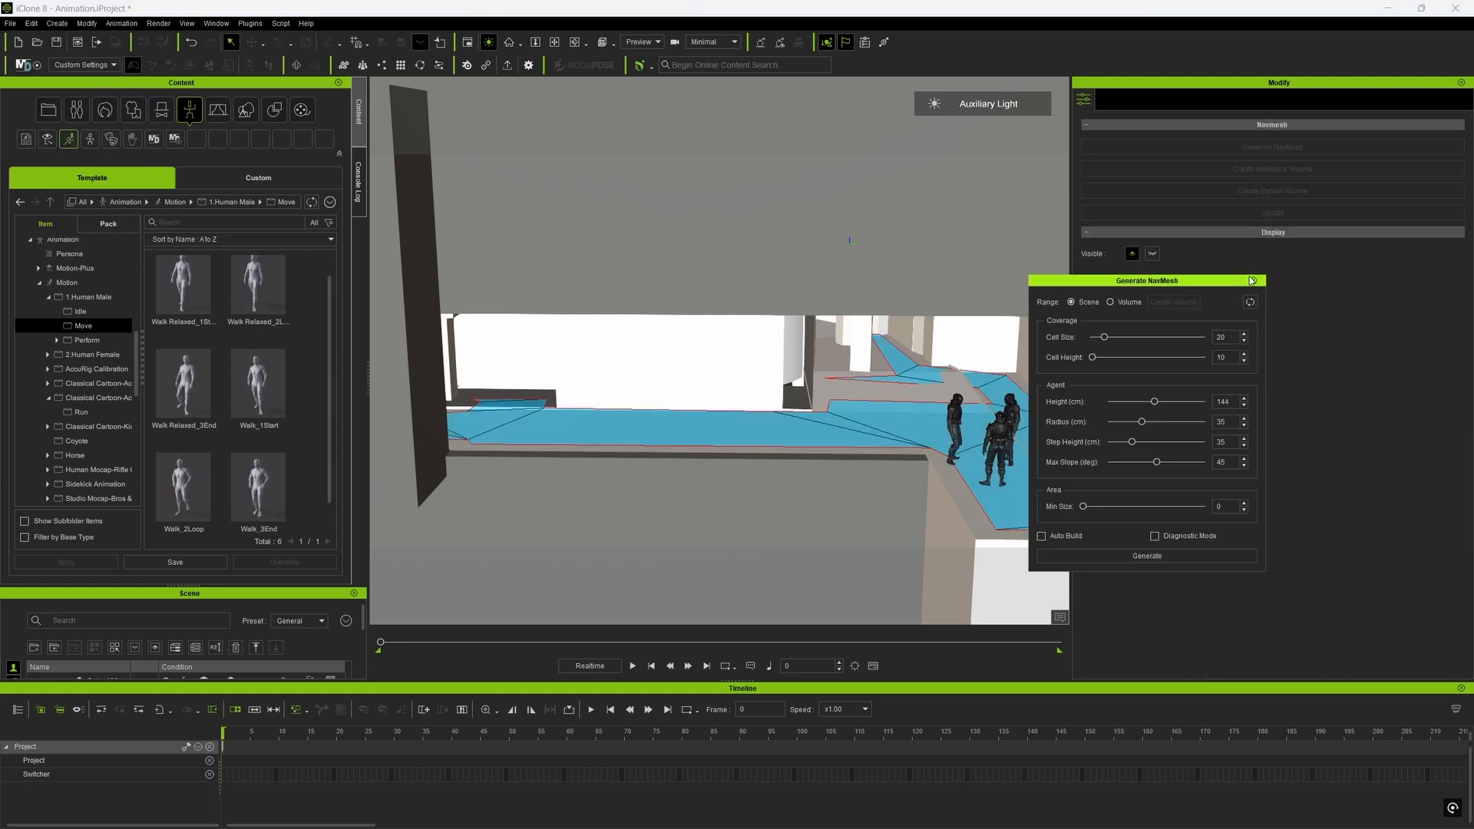
click(1251, 280)
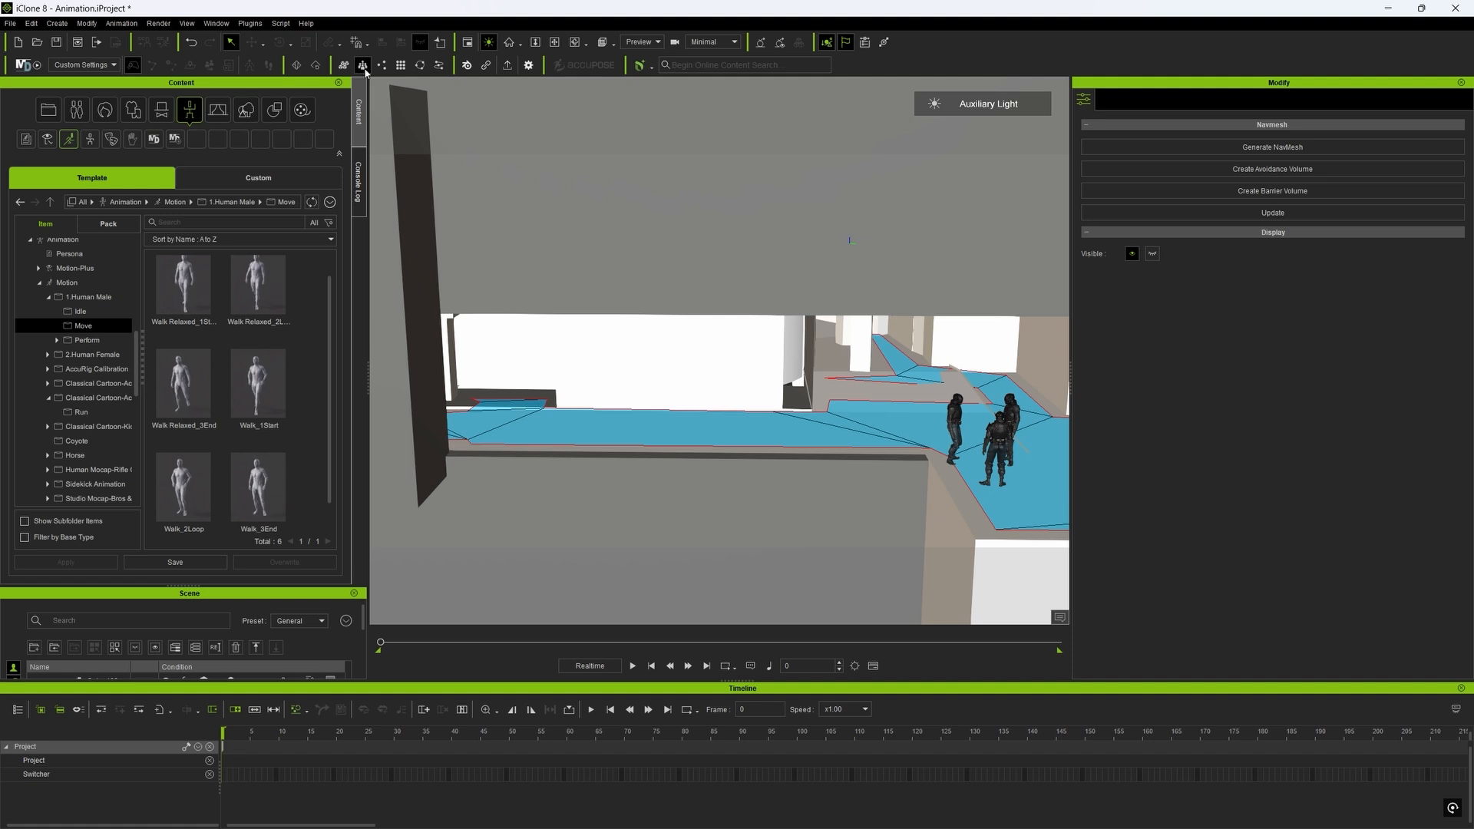
Set up Crowd Generation with added actors, the NavMesh object, Amount 34 and six arguing motions.
click(343, 64)
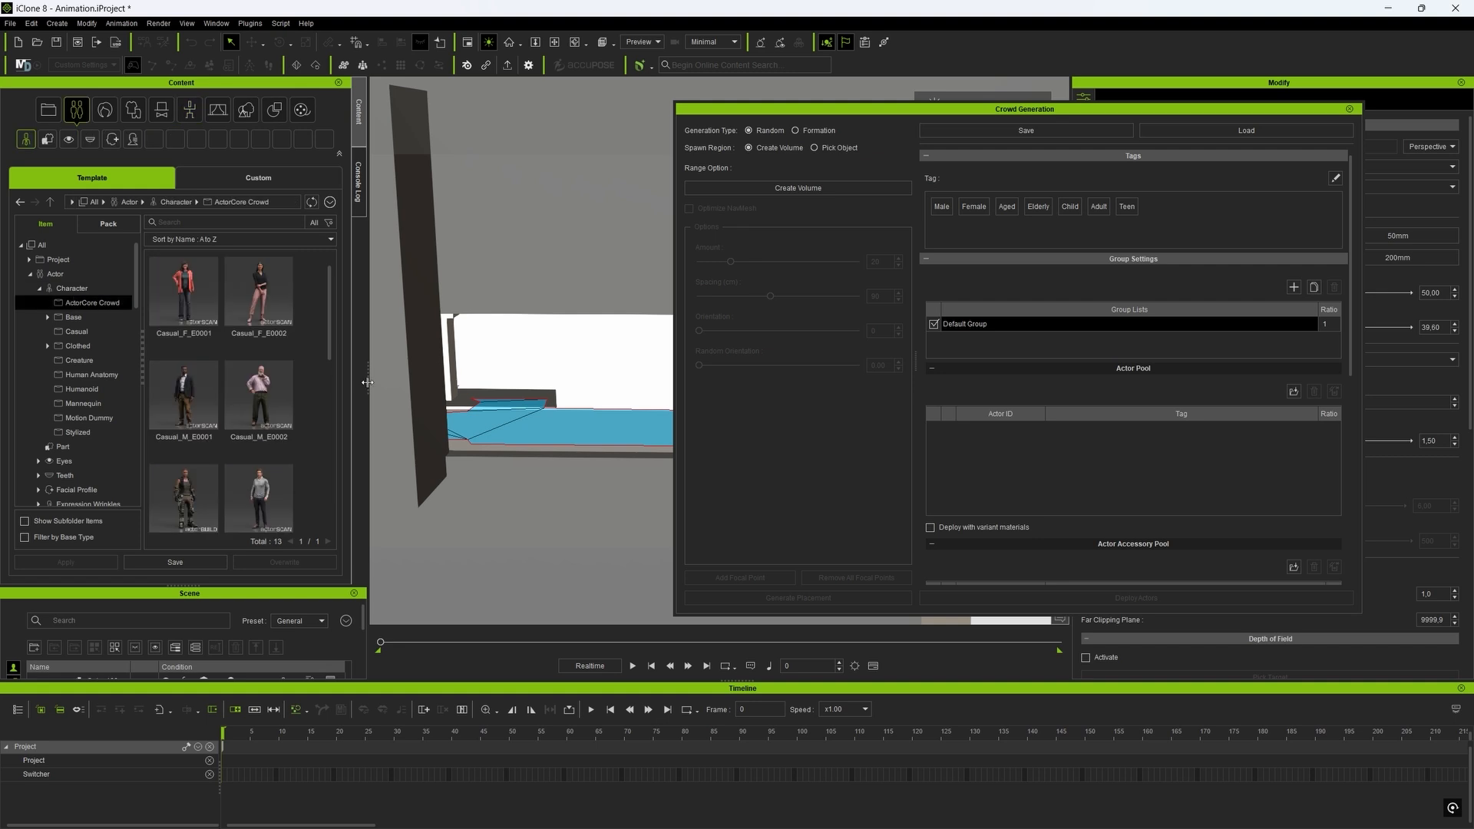
click(182, 398)
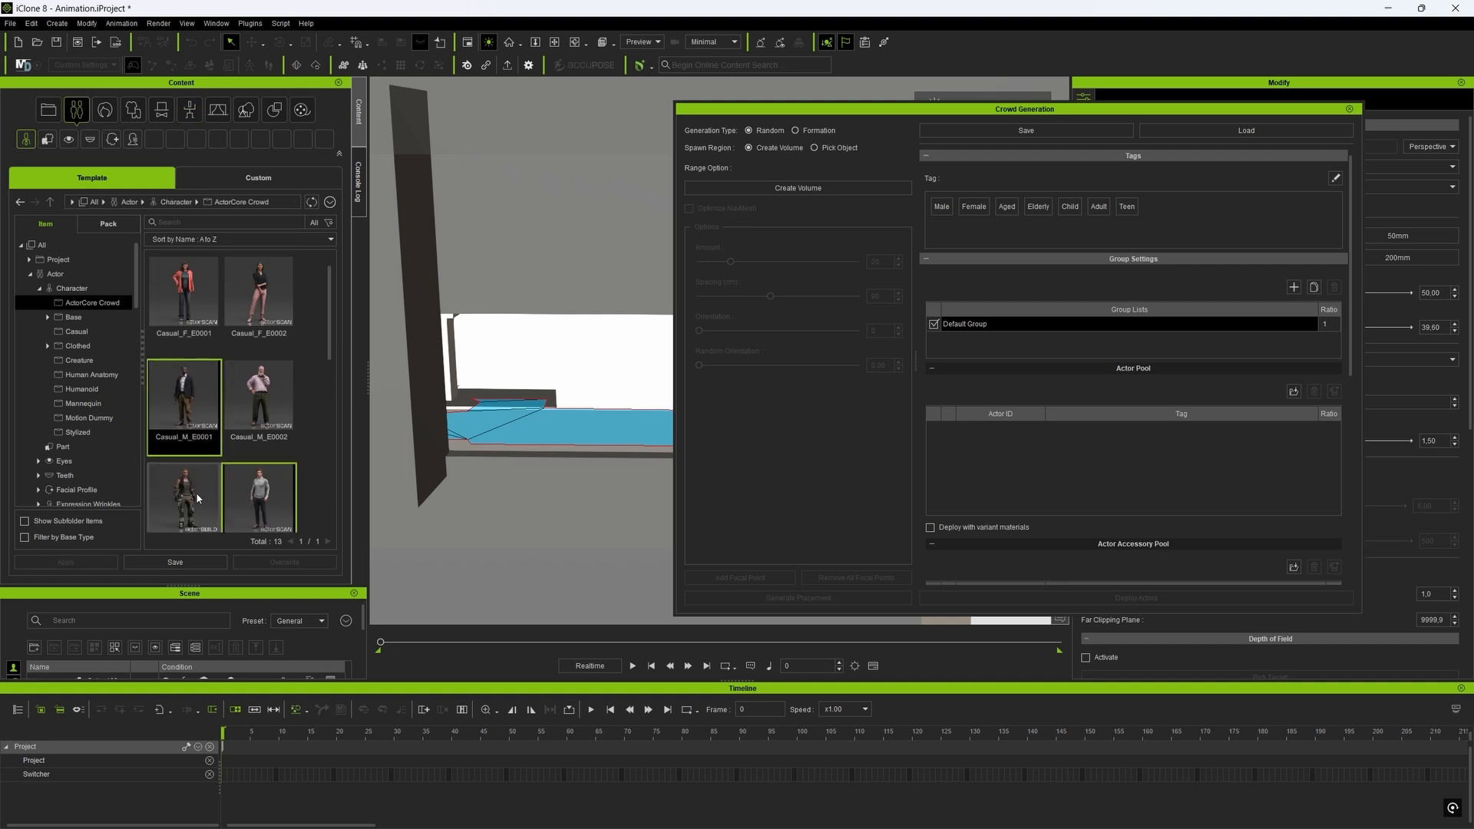
scroll(down, 3)
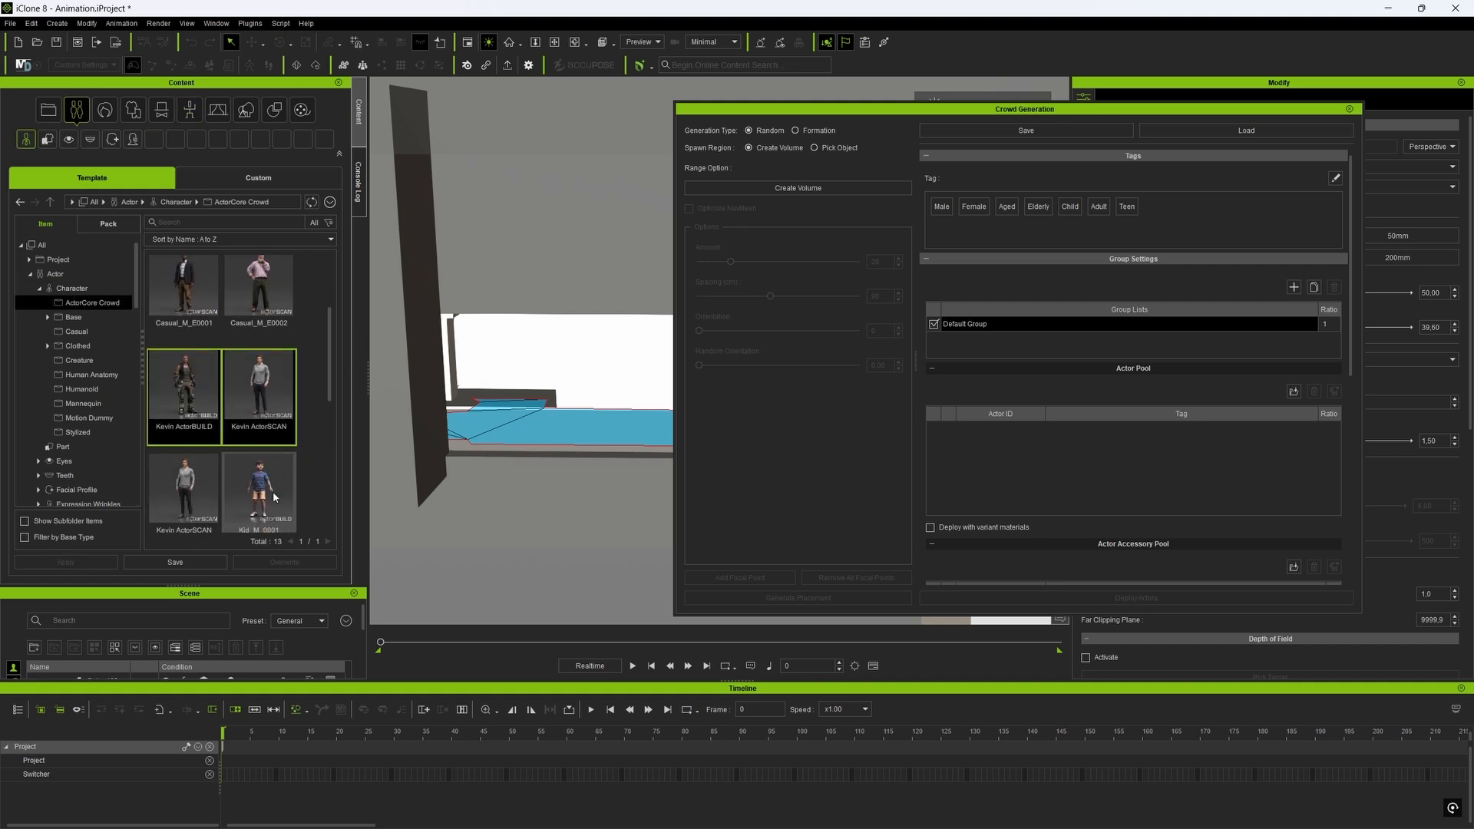
scroll(down, 3)
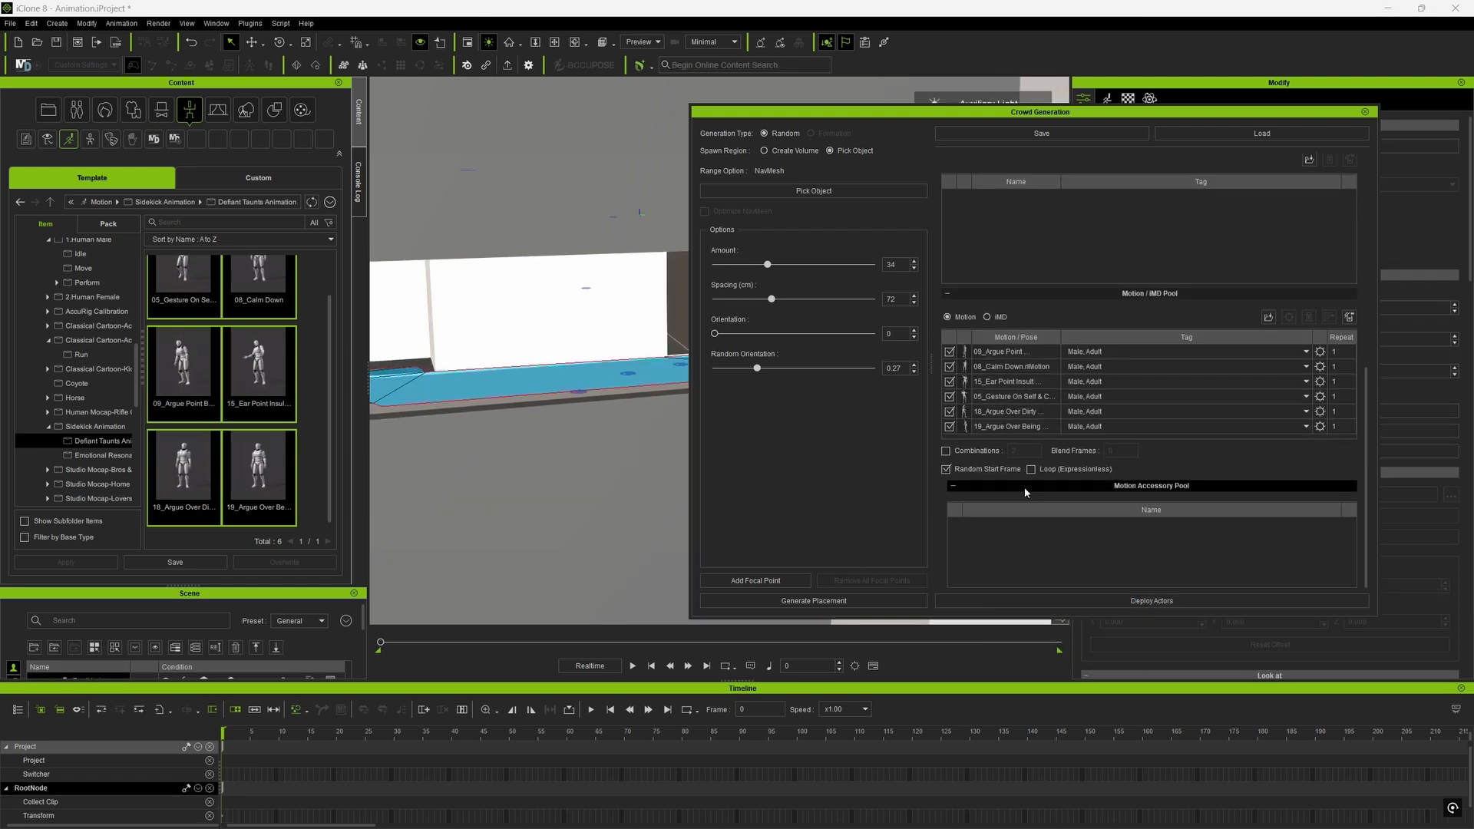
click(812, 600)
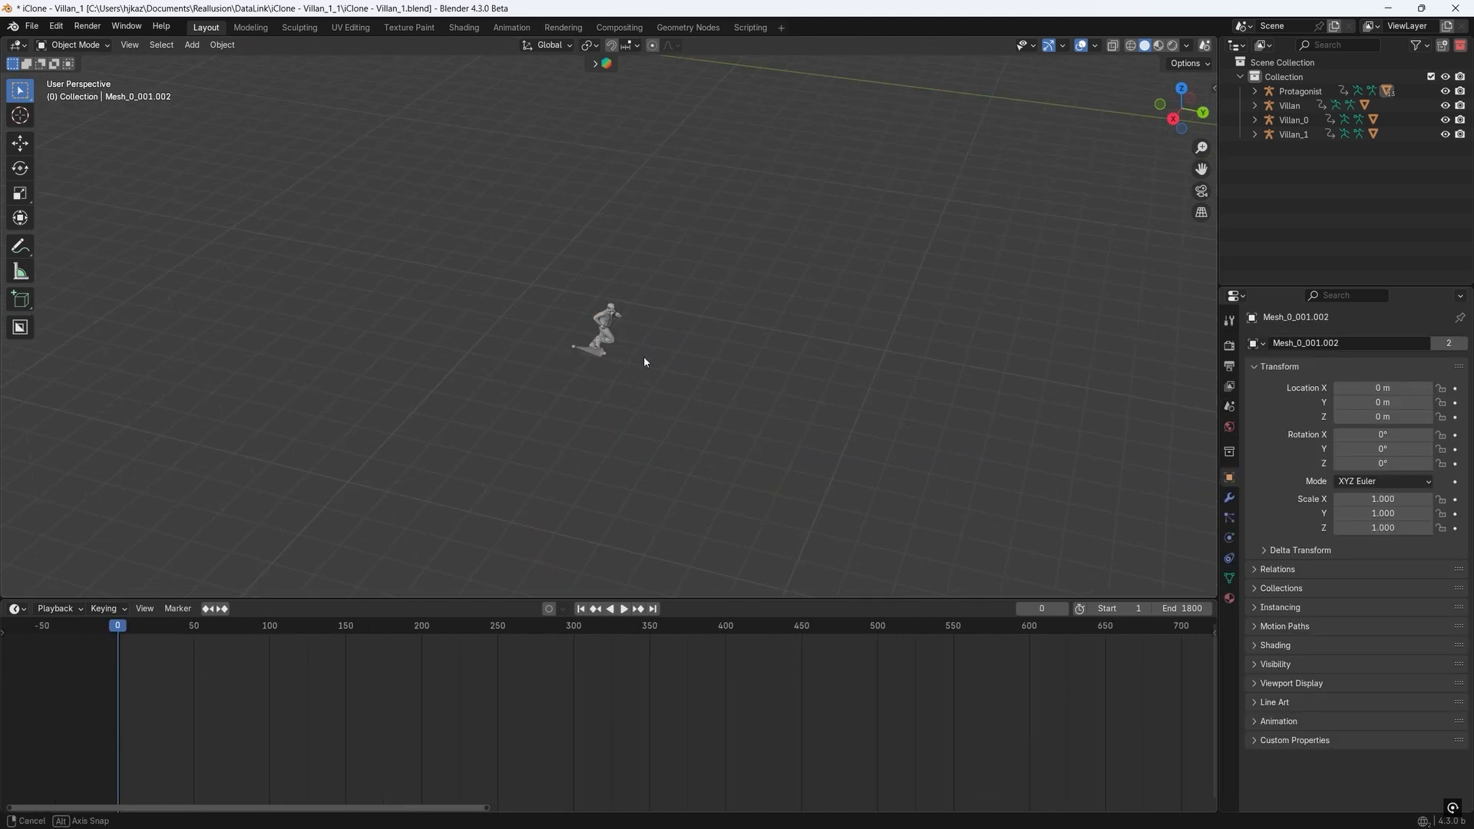
Load Scene_1.blend and view through the keyframed Camera.006.
click(616, 608)
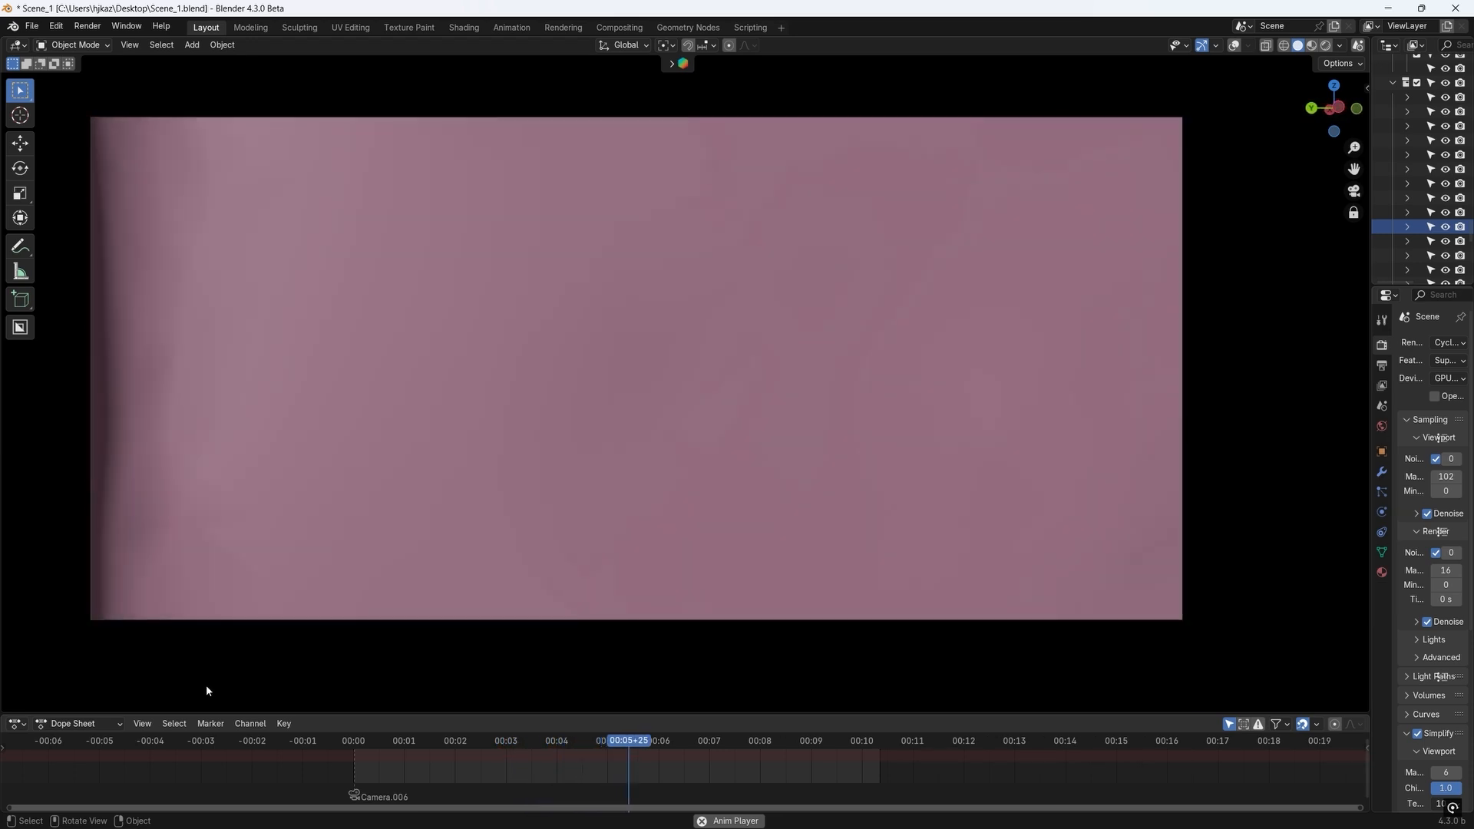
click(679, 740)
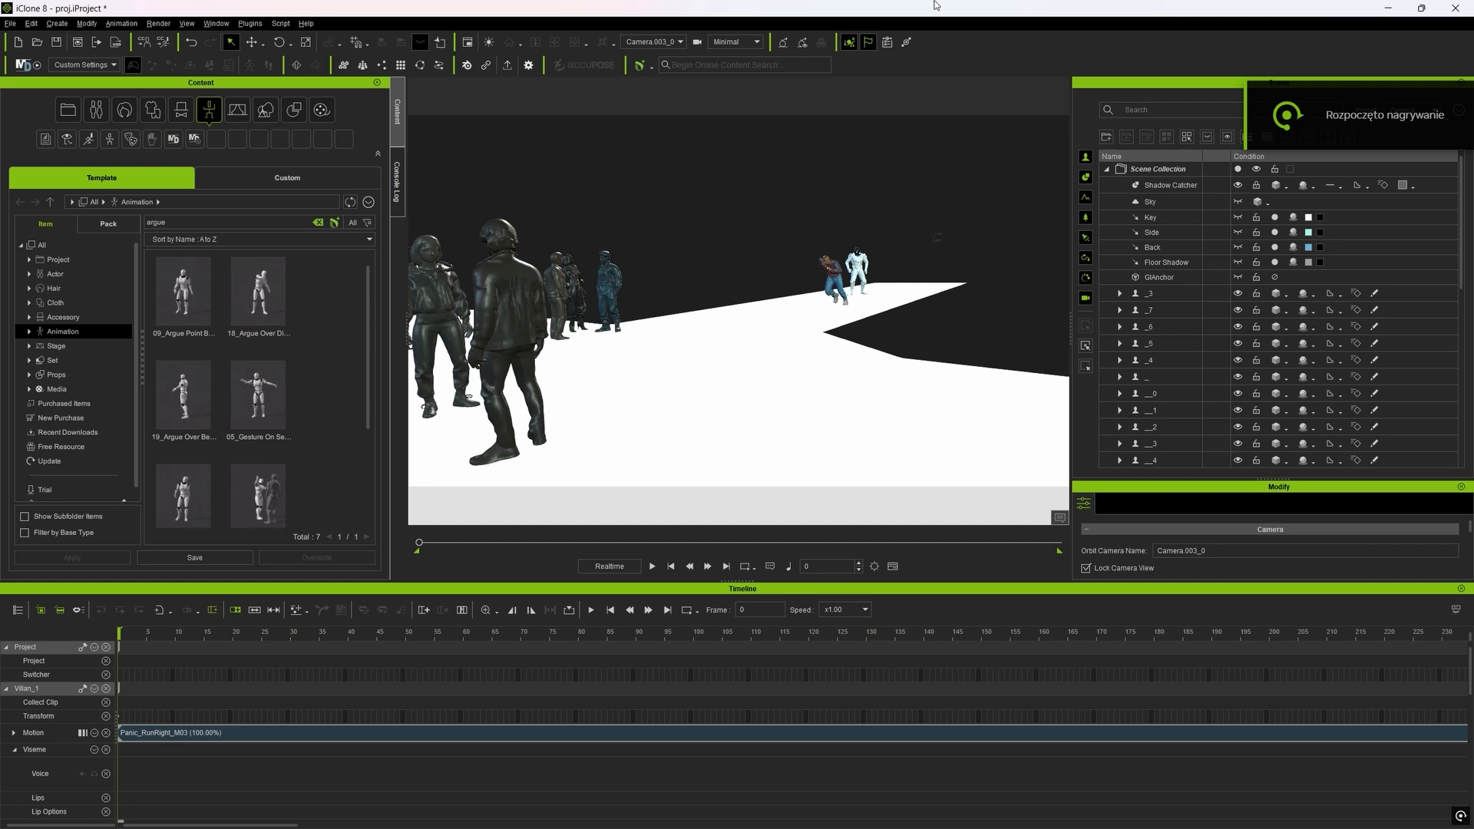
click(652, 566)
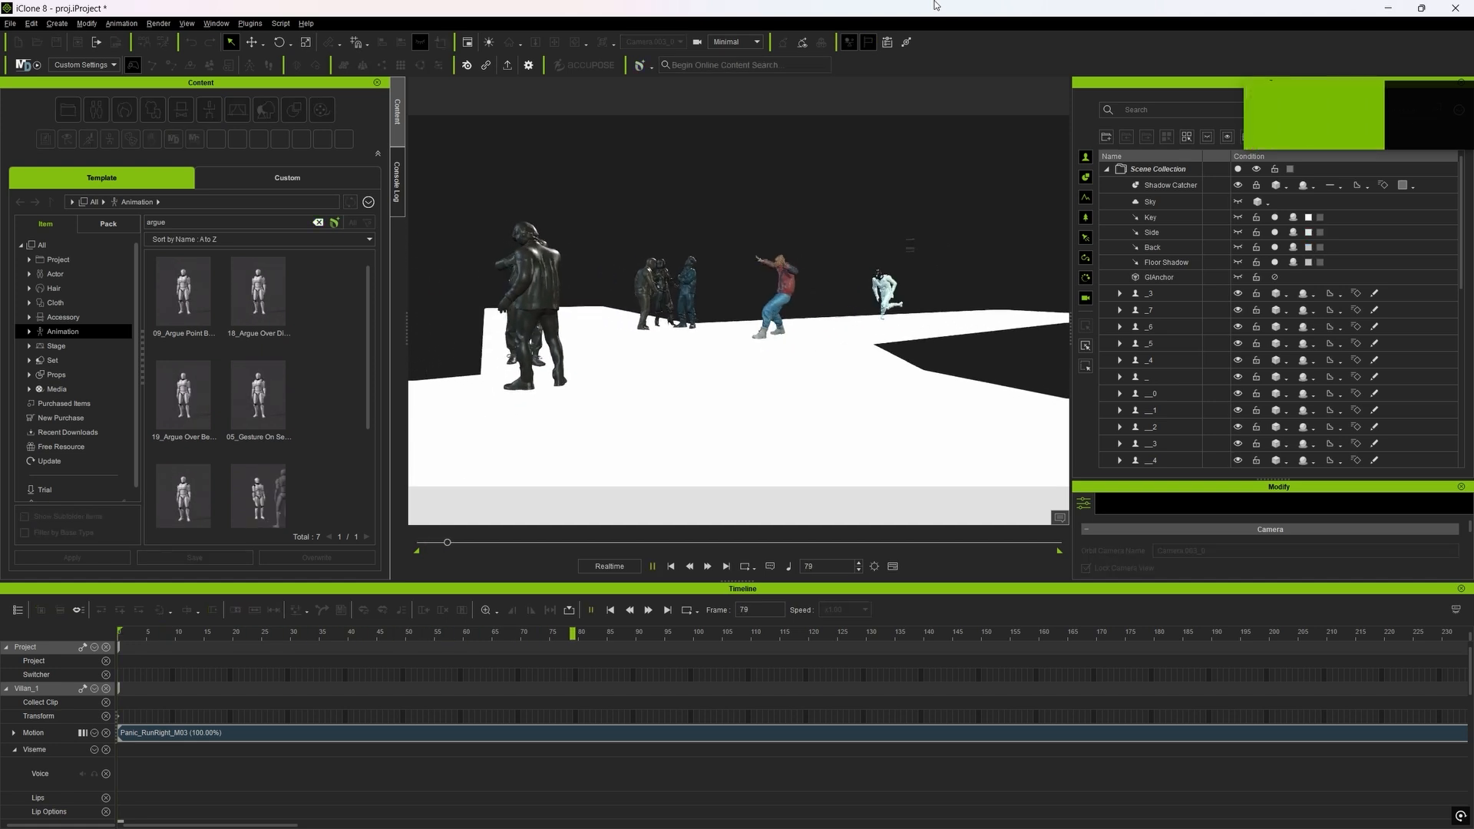
click(670, 566)
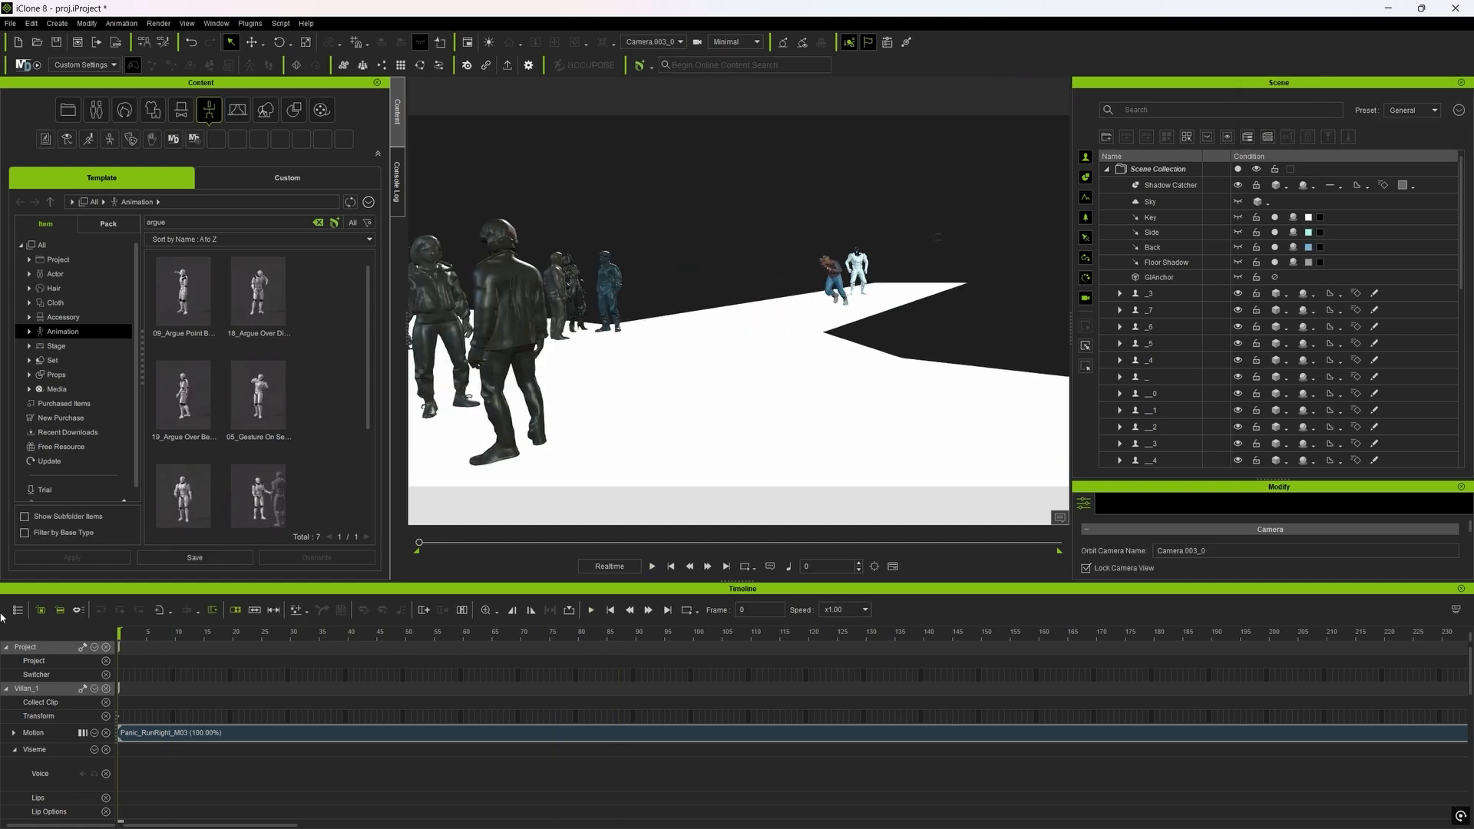
click(650, 566)
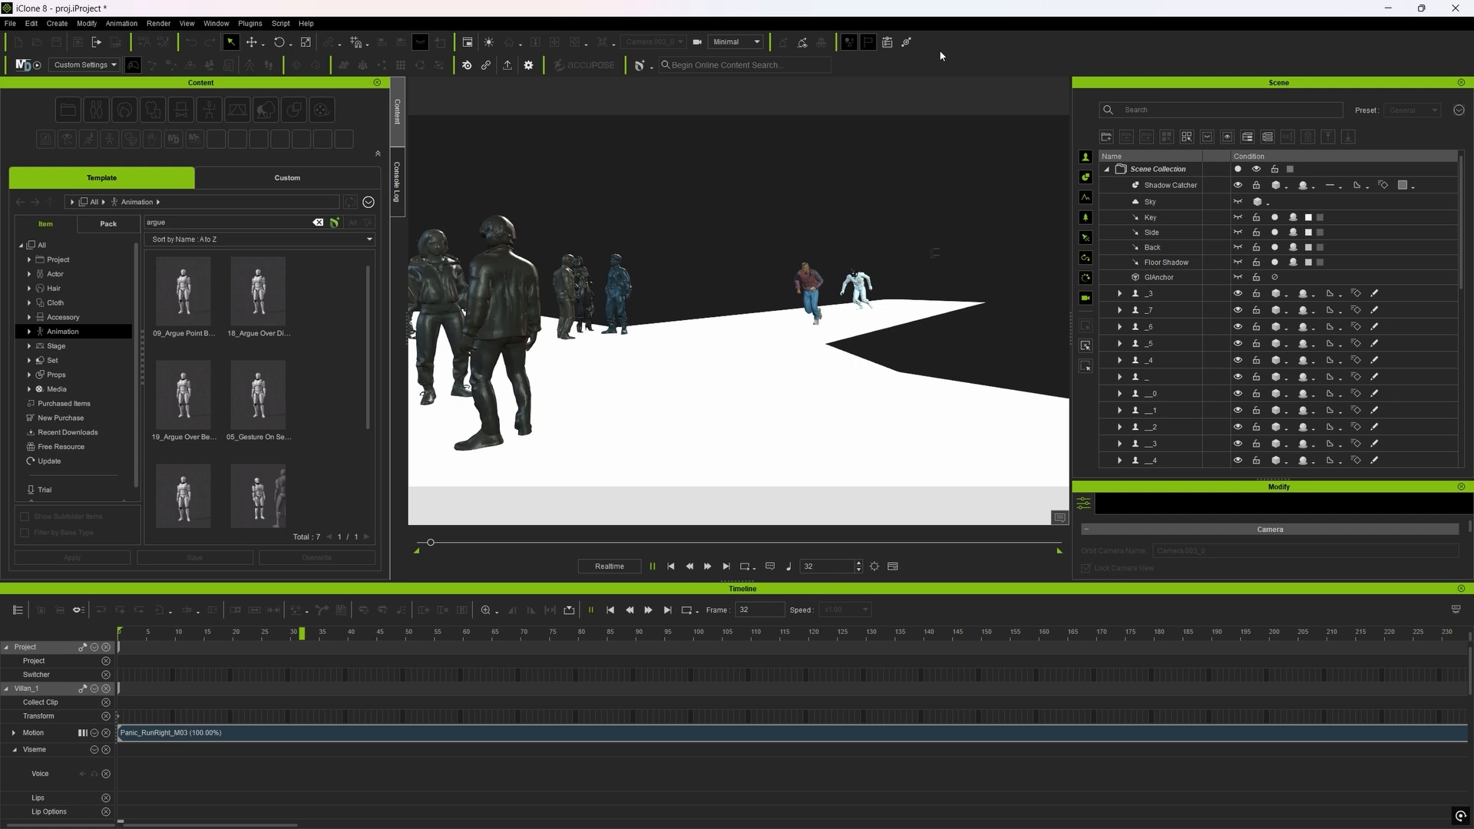